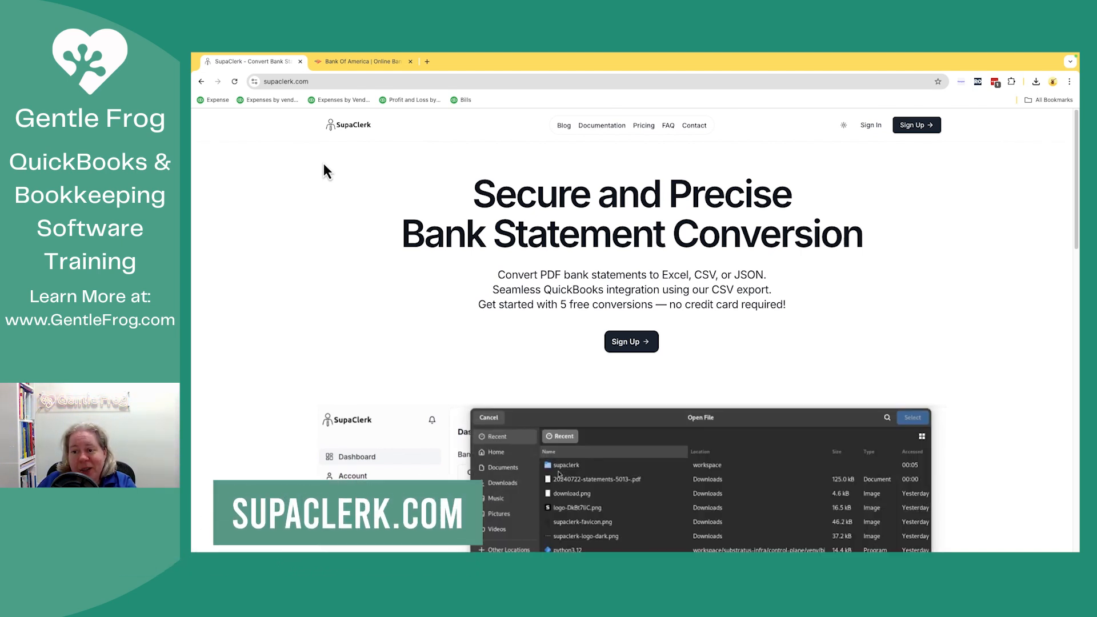
Check the Bank of America statements page, then return to the SupaClerk converter.
left_click(594, 479)
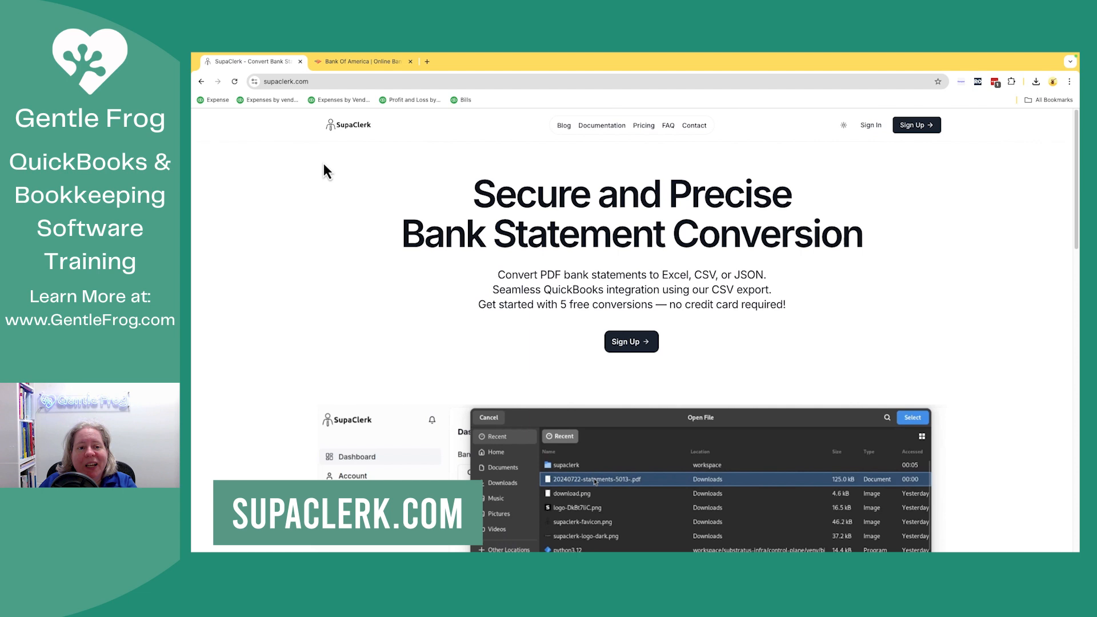
left_click(359, 62)
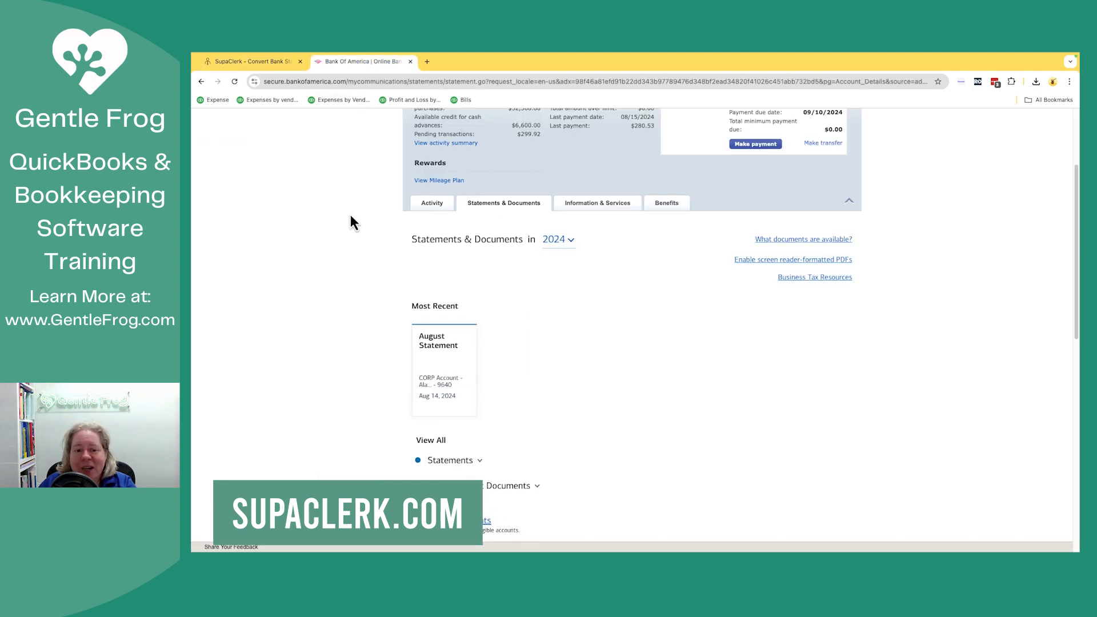
scroll("up", 3)
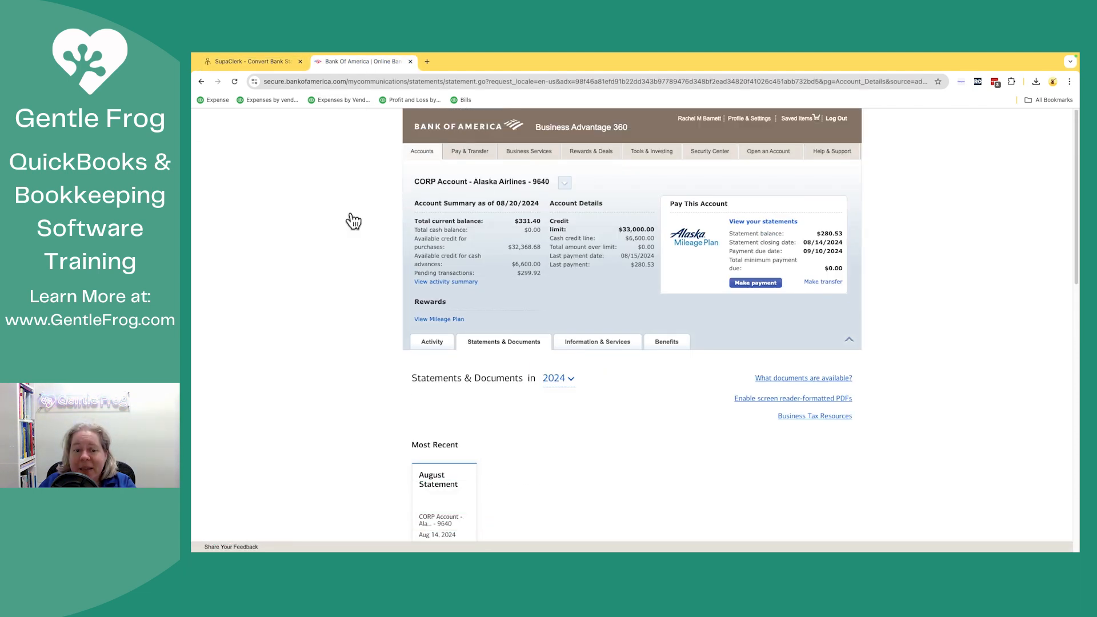
left_click(251, 62)
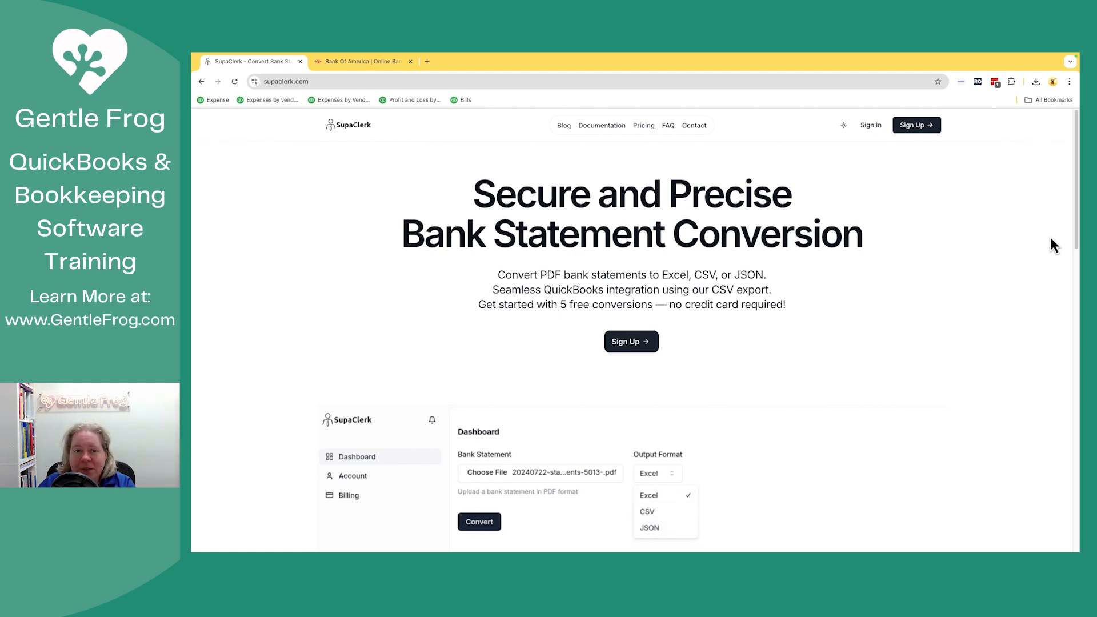
left_click(478, 522)
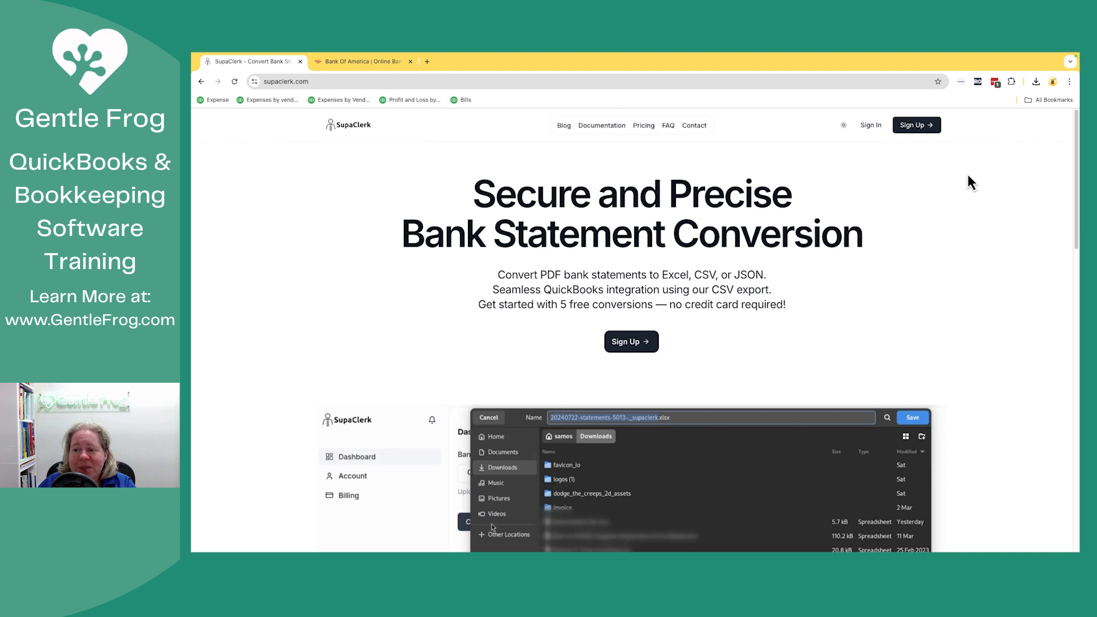
mouse_move(911, 152)
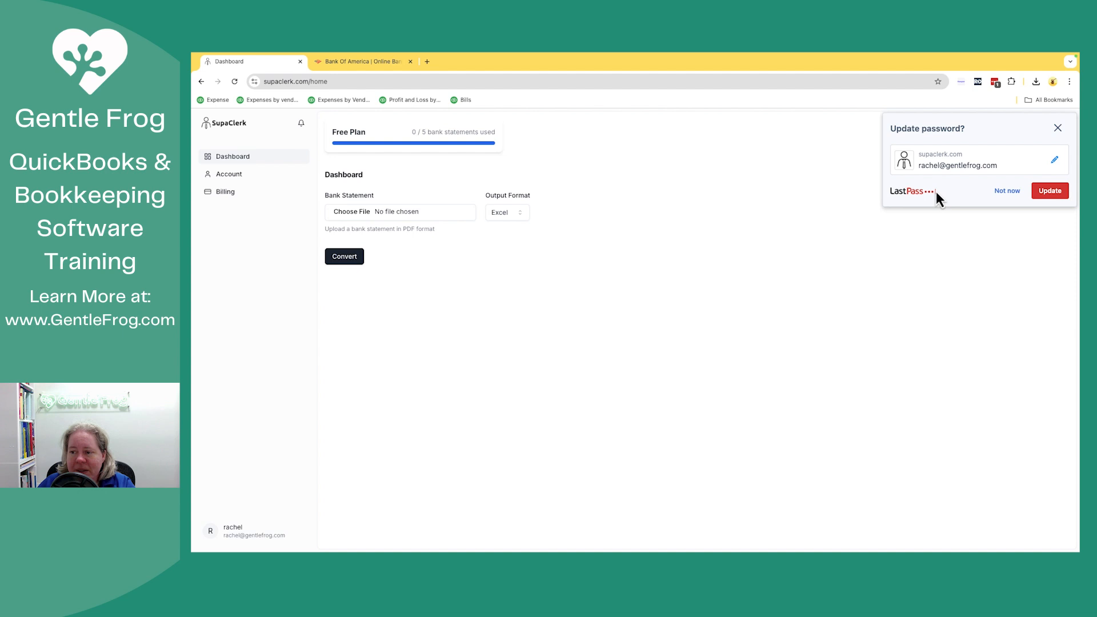
Dismiss the password popup, attach eStmt_2024-08-14.pdf from Downloads and choose CSV output.
left_click(1058, 128)
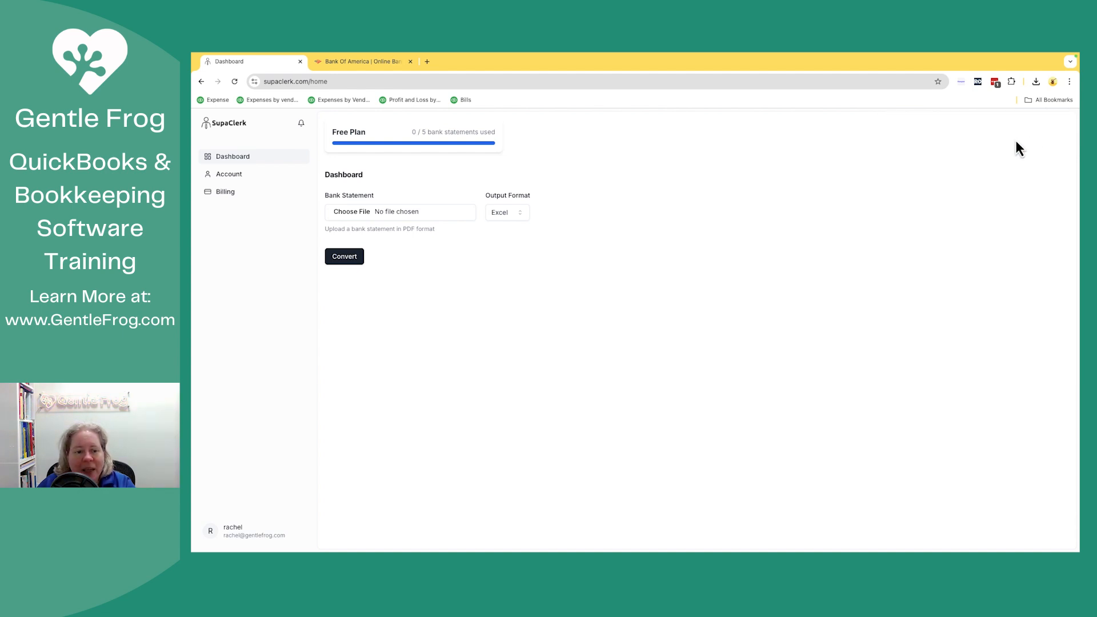
mouse_move(344, 255)
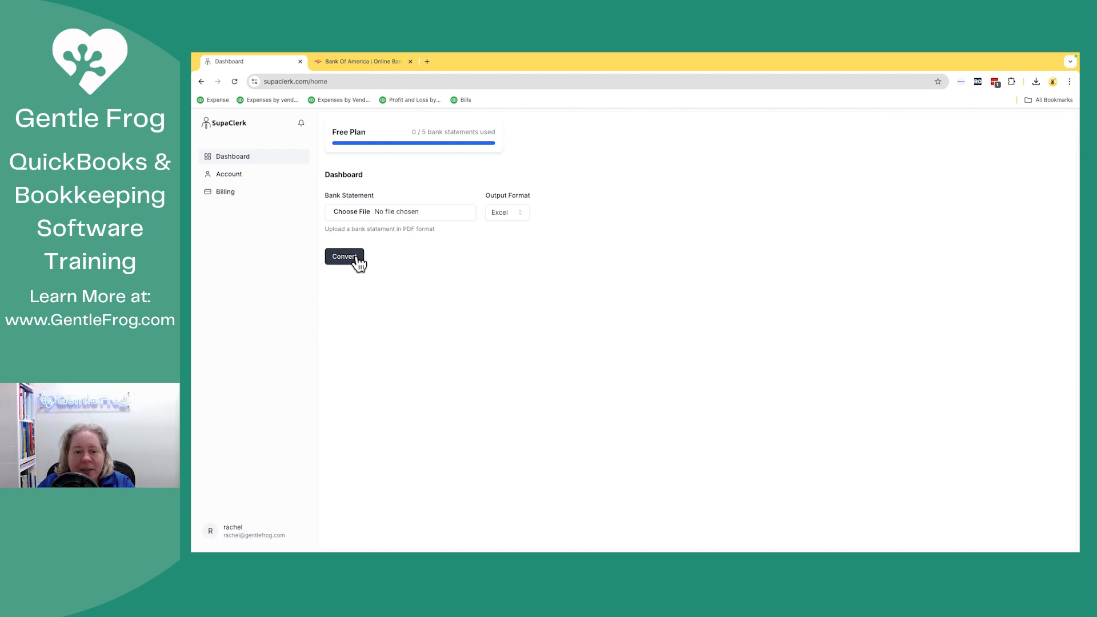
left_click(344, 256)
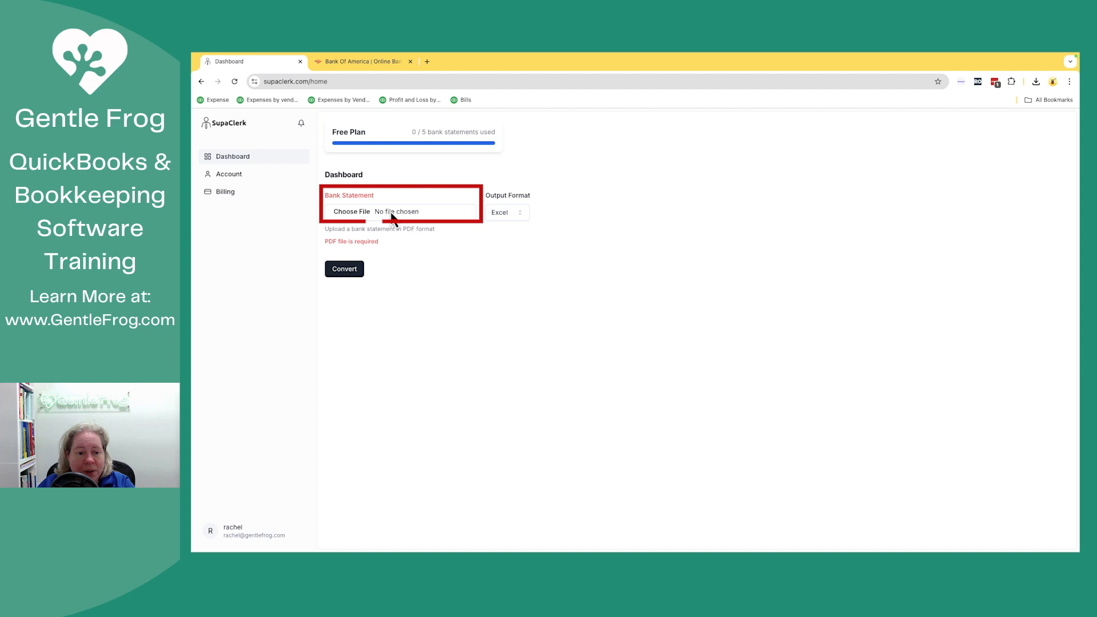
left_click(350, 212)
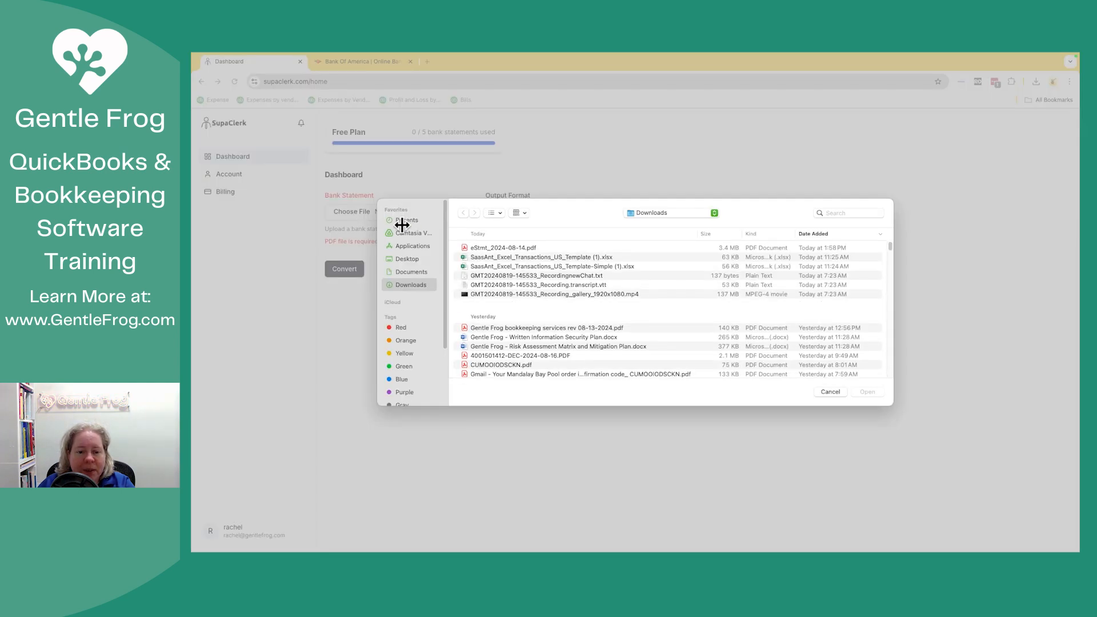
left_click(503, 246)
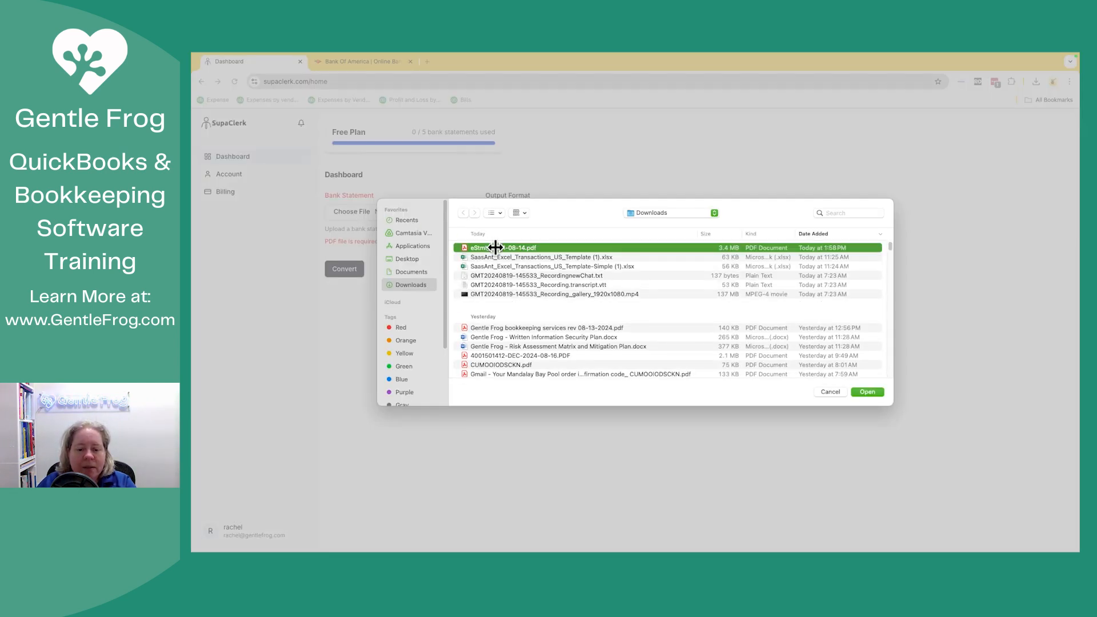
left_click(830, 392)
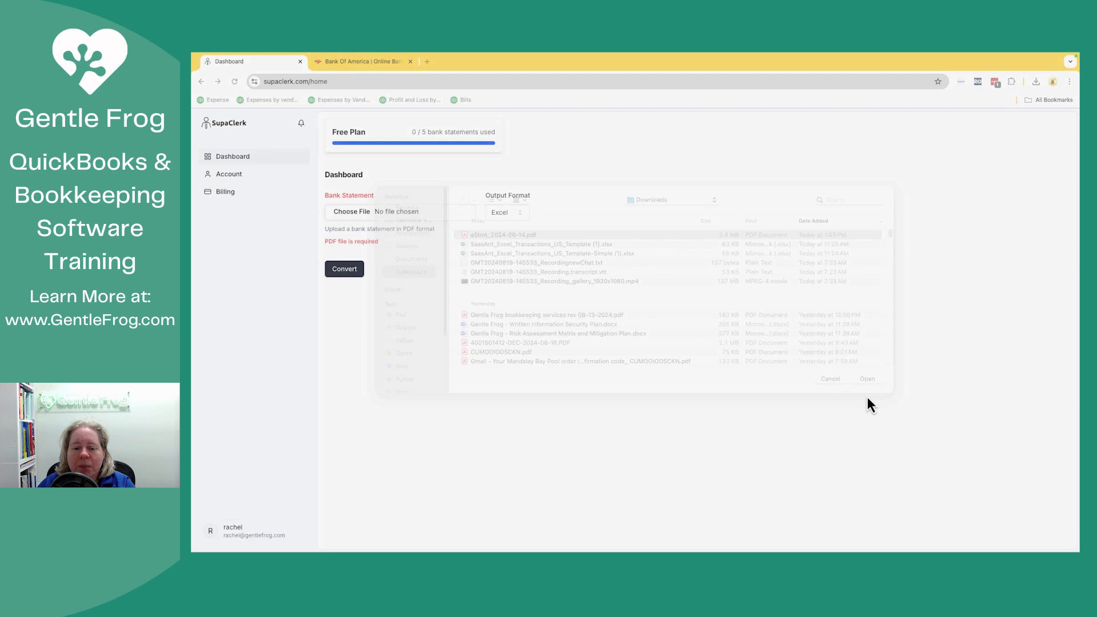
left_click(505, 213)
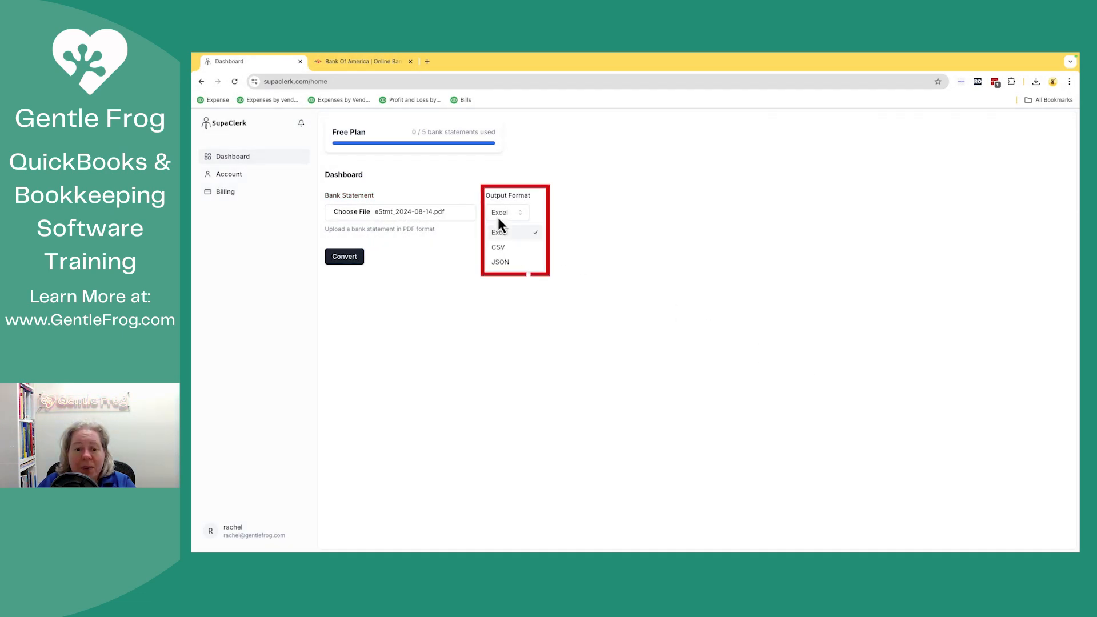
mouse_move(518, 241)
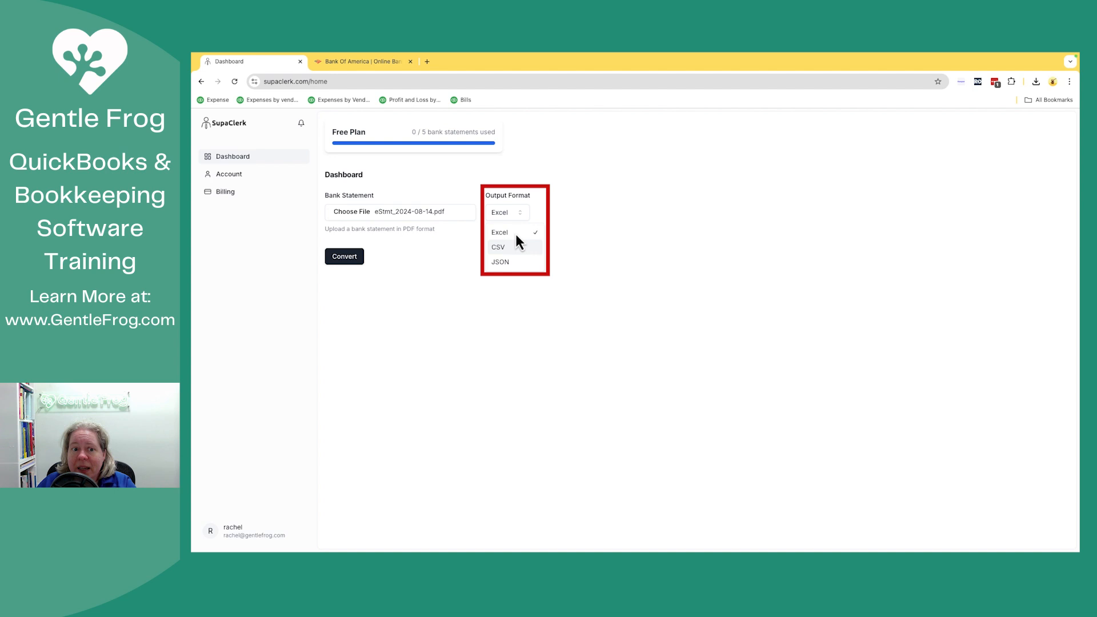
left_click(497, 247)
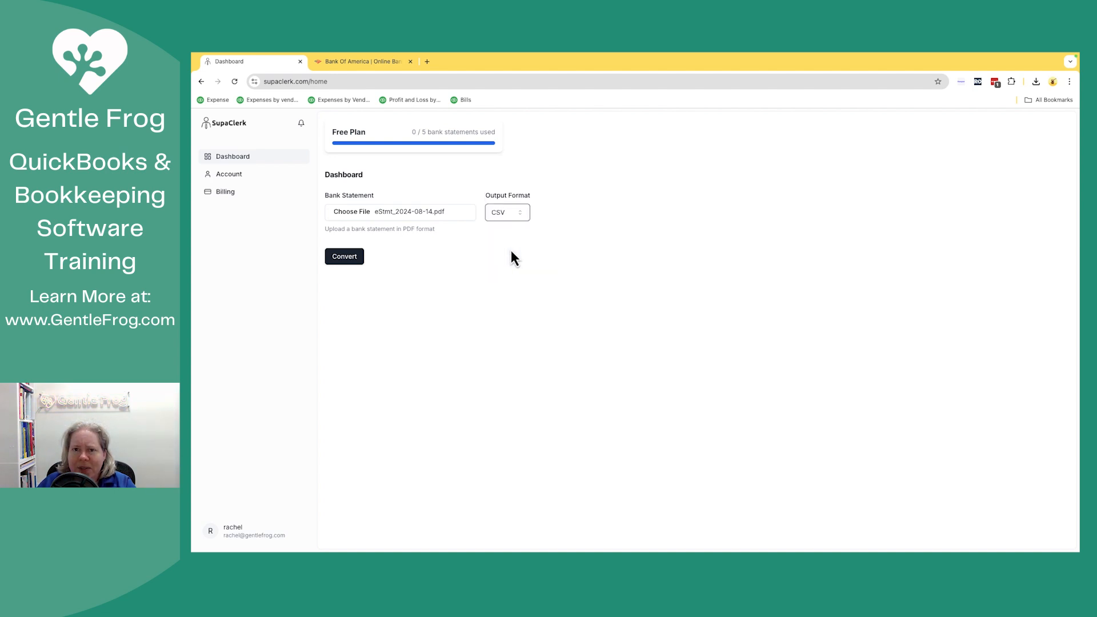
mouse_move(486, 232)
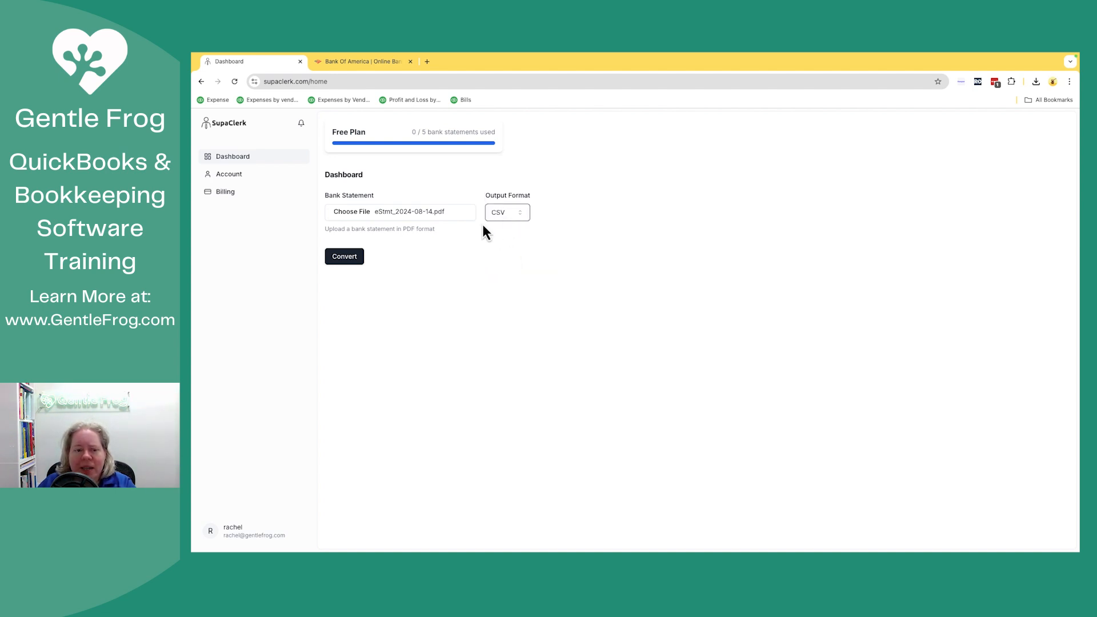
Convert the August statement to CSV, using 1 of 5 free-plan statements.
left_click(344, 256)
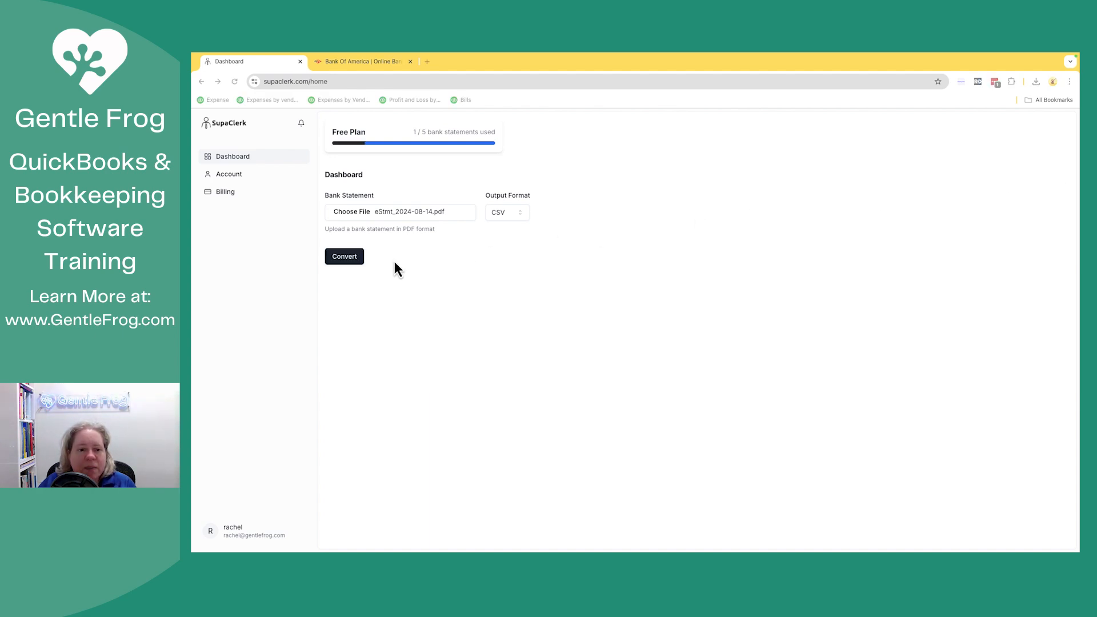
mouse_move(397, 242)
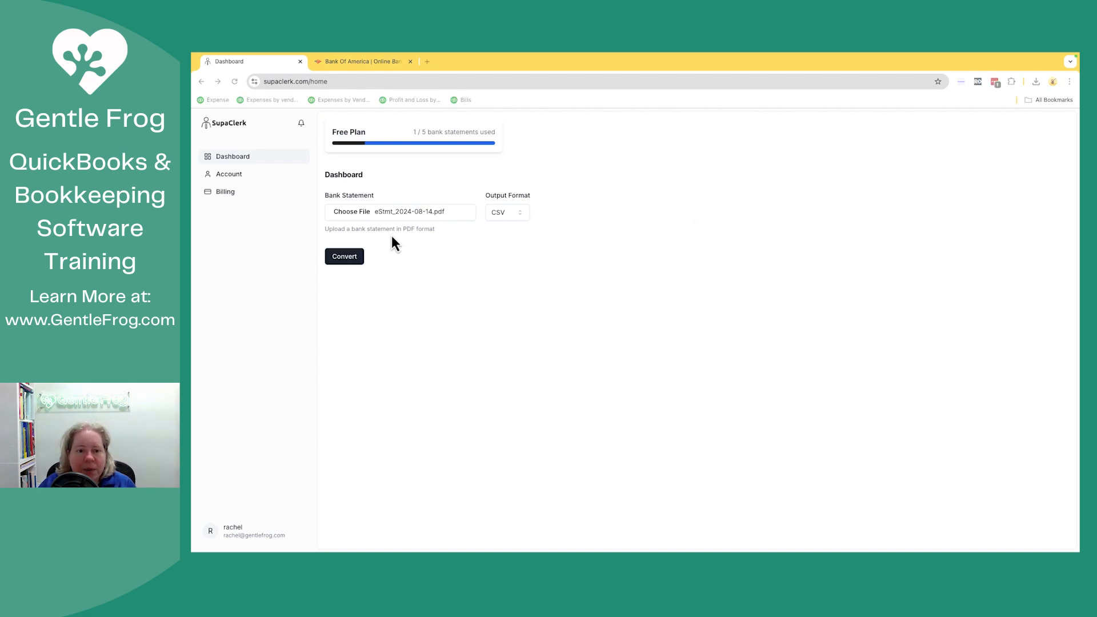
mouse_move(403, 172)
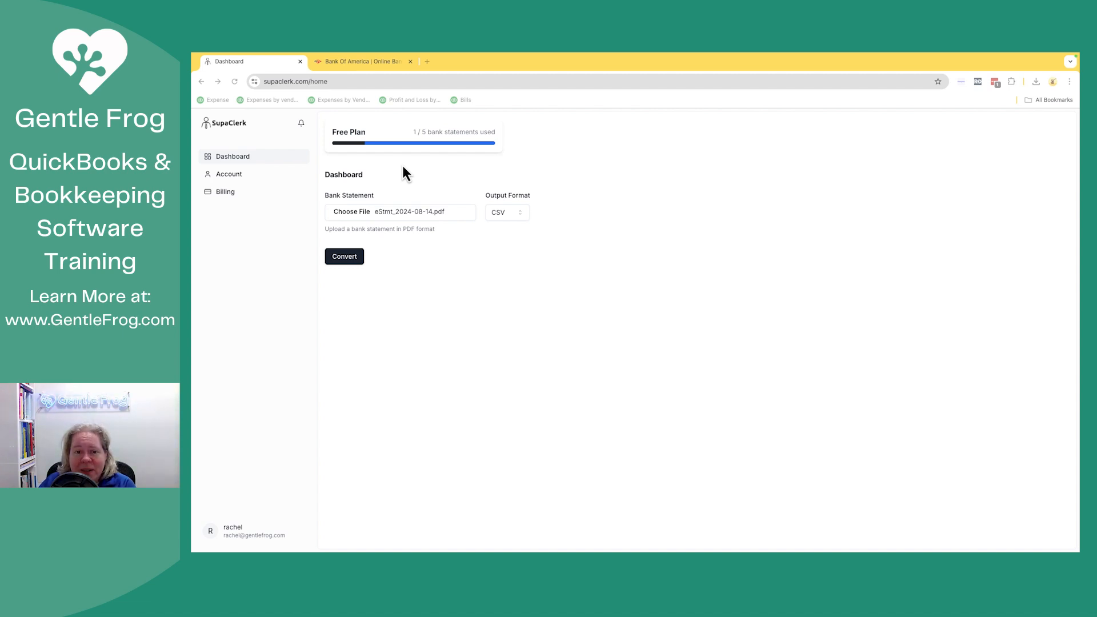
mouse_move(940, 155)
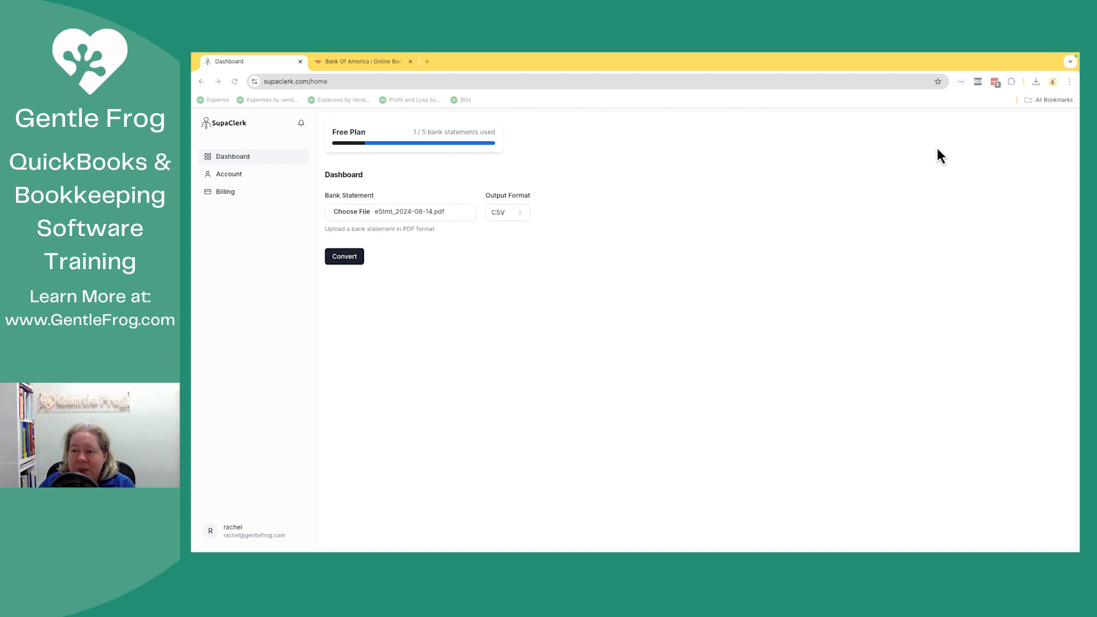
mouse_move(813, 154)
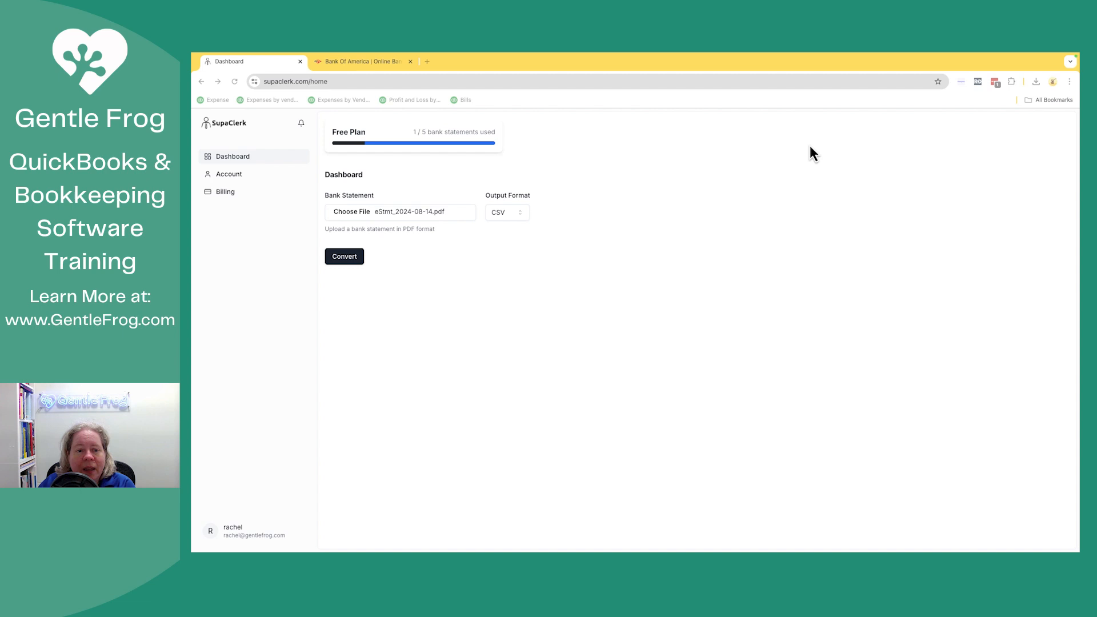
mouse_move(452, 147)
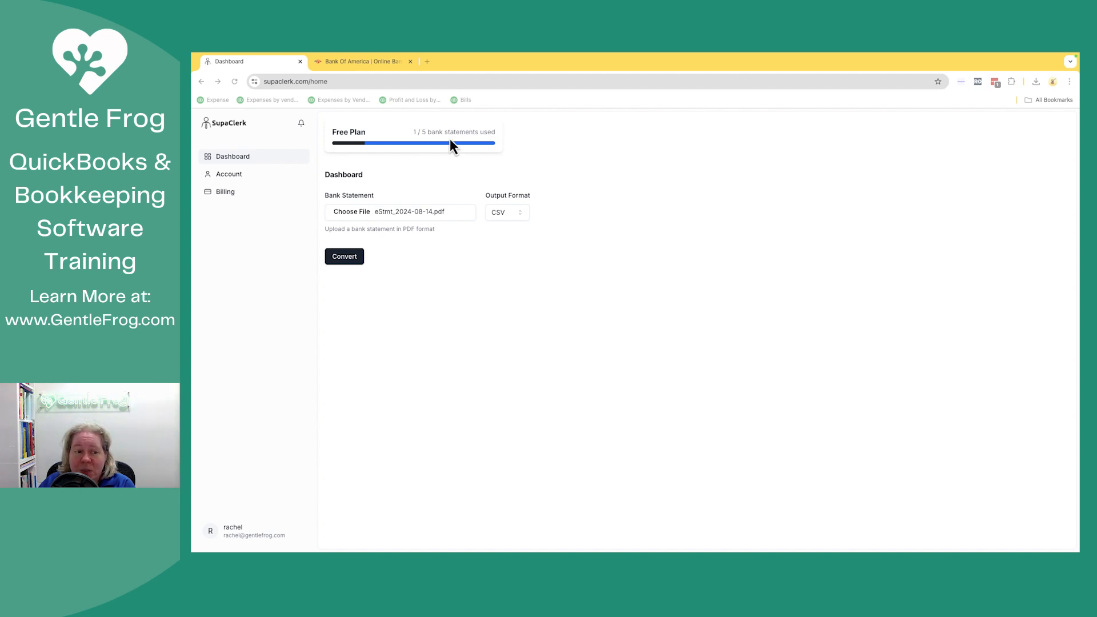
mouse_move(606, 301)
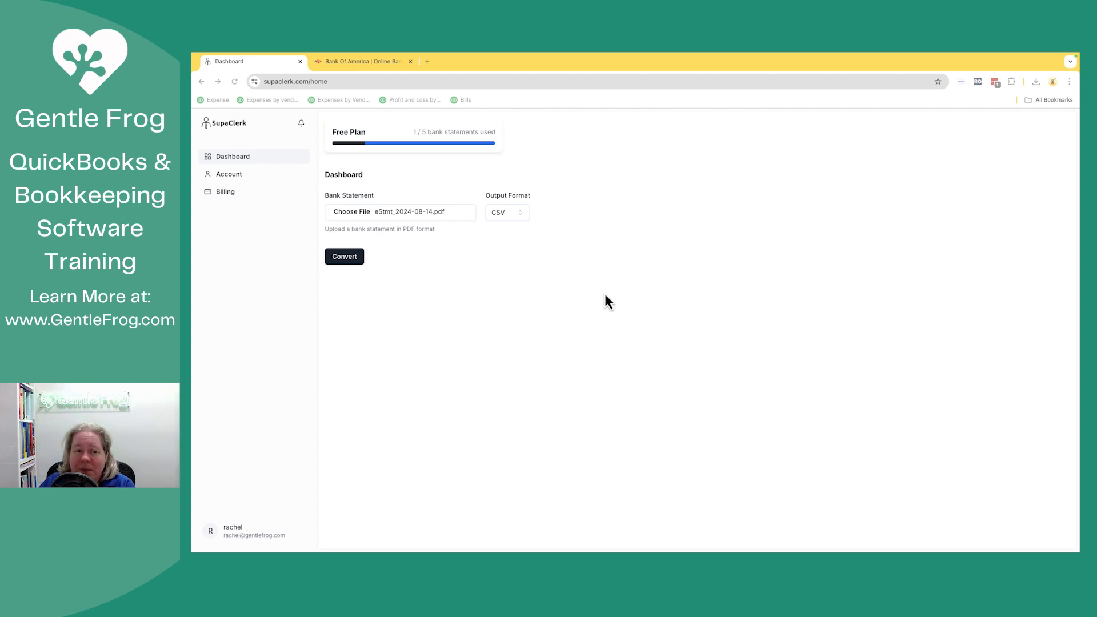
mouse_move(625, 294)
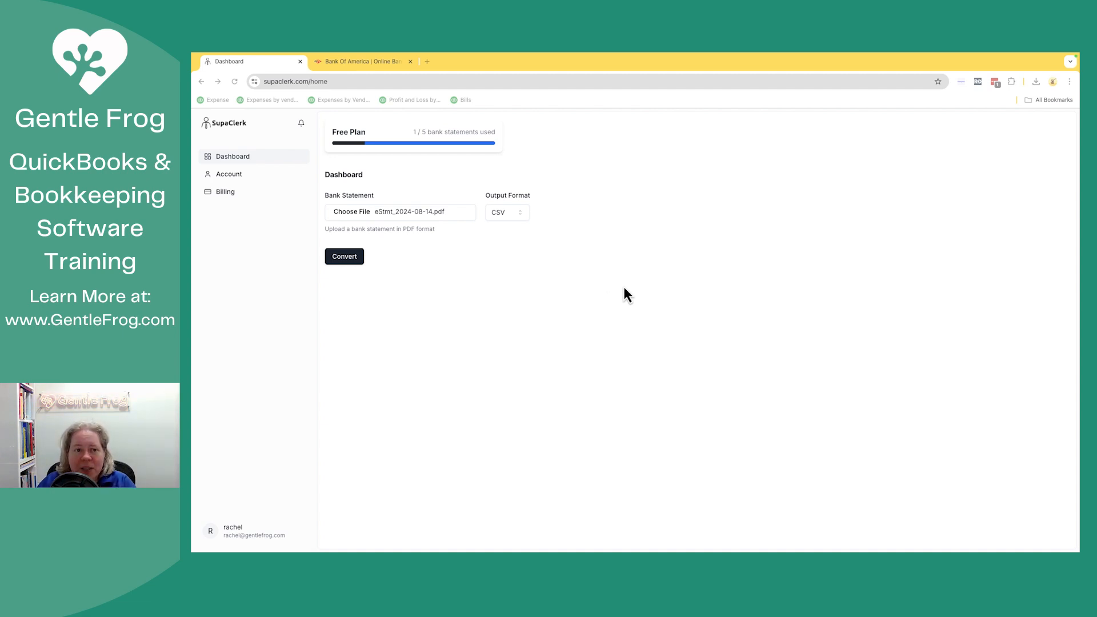
mouse_move(467, 201)
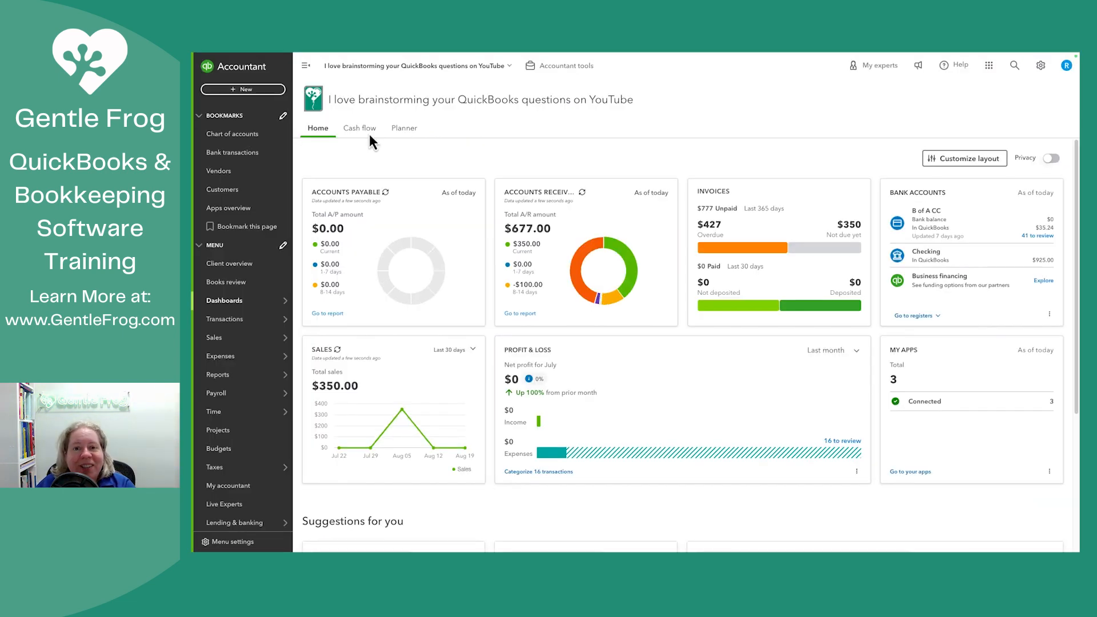
mouse_move(232, 152)
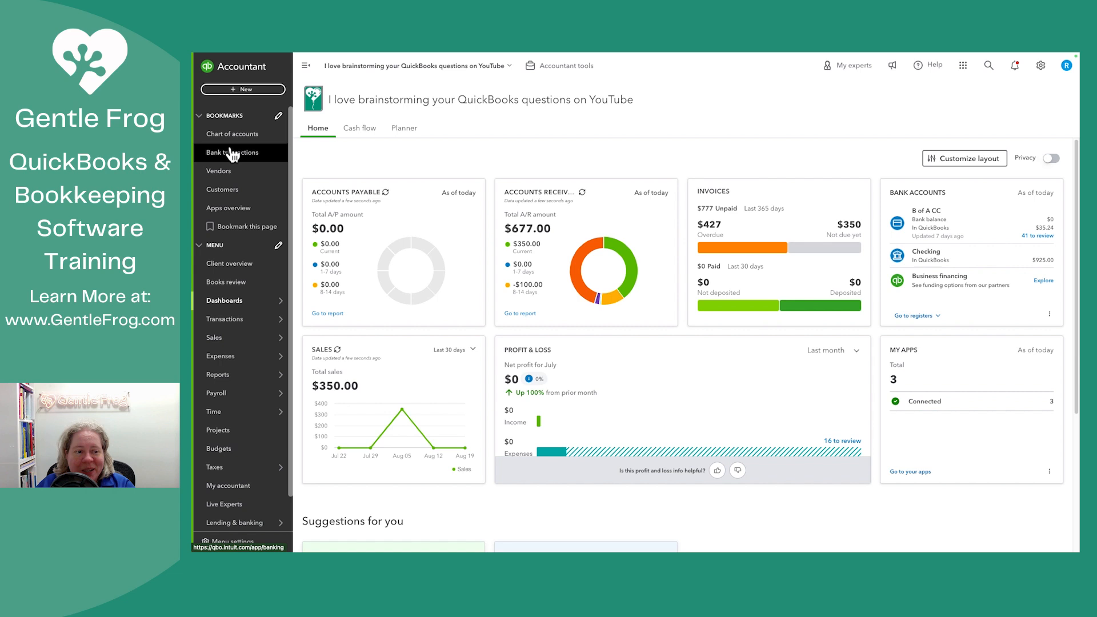
From Bank transactions, start Upload from file and attach the SupaClerk eStmt_2024-08-14 CSV.
left_click(232, 151)
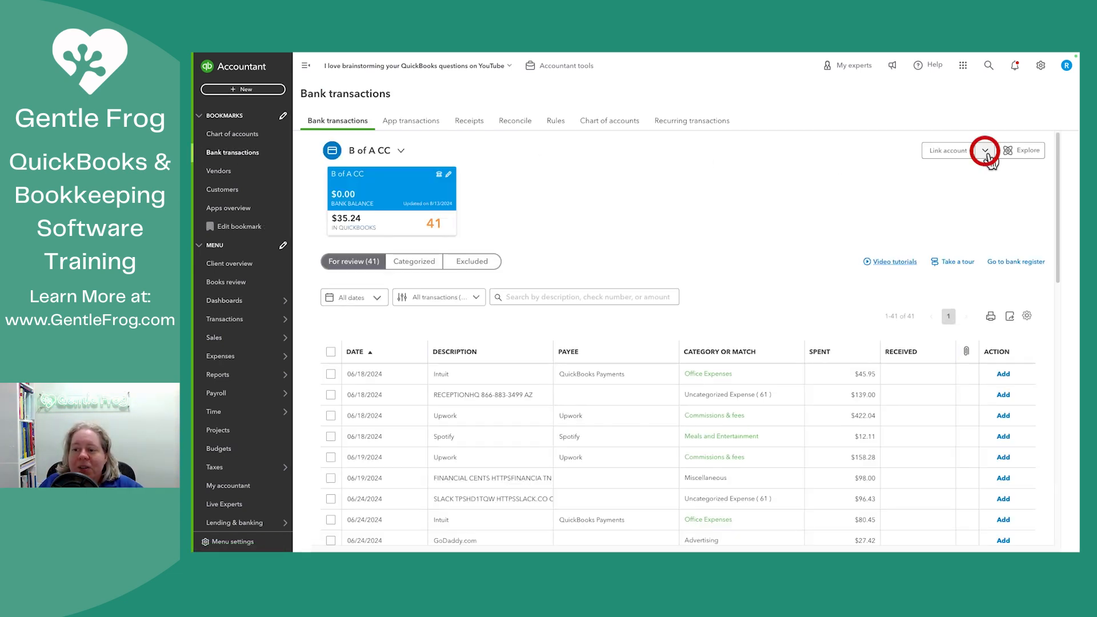
left_click(985, 151)
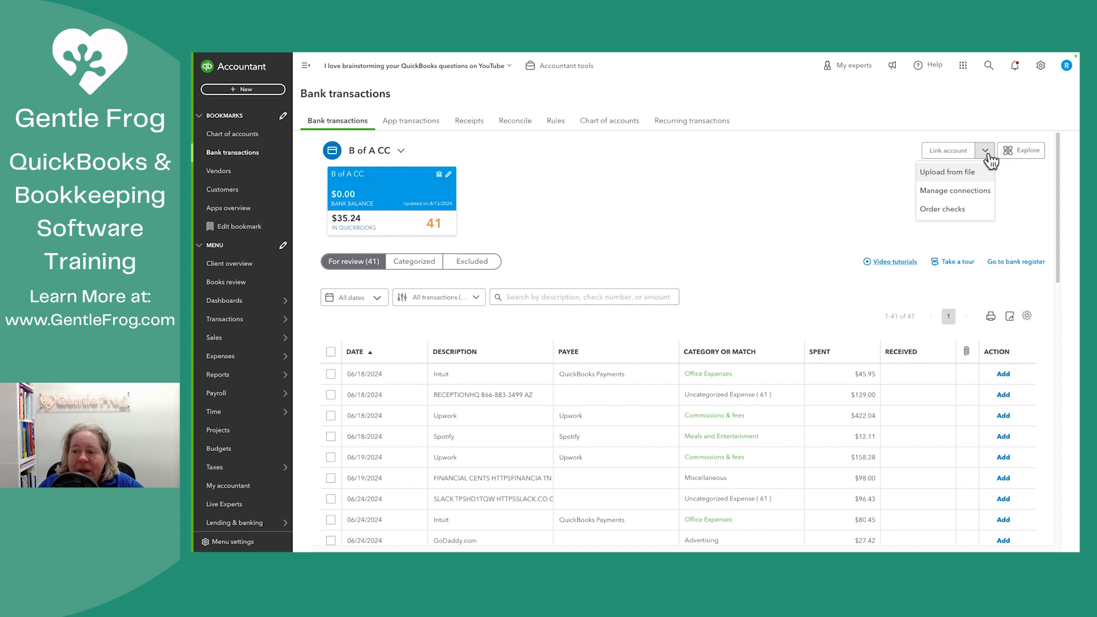
mouse_move(973, 176)
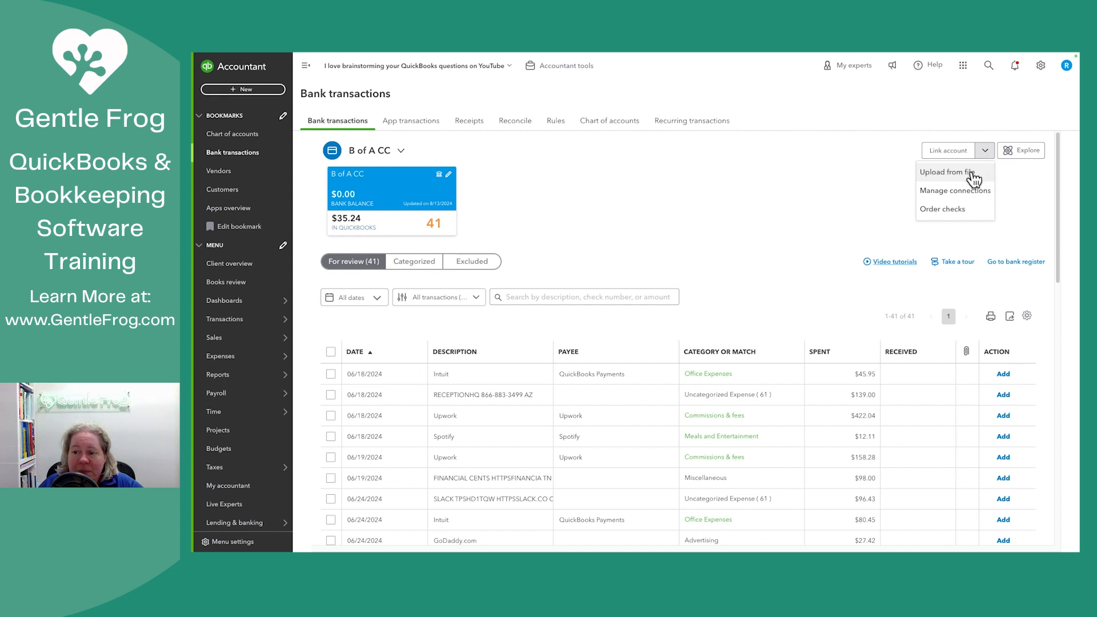
left_click(947, 171)
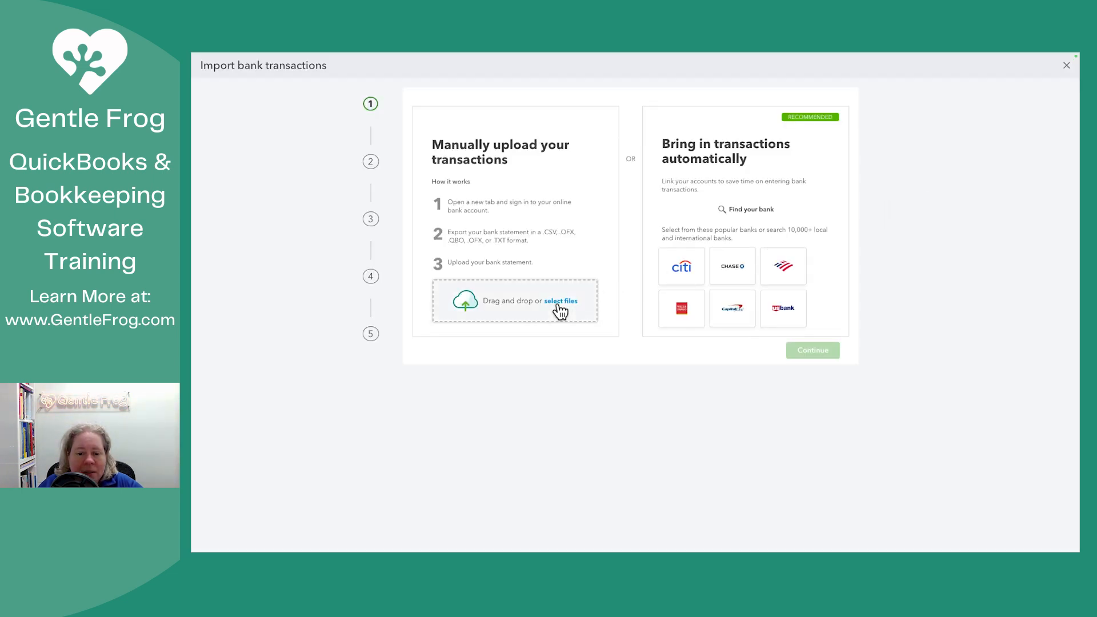
left_click(560, 300)
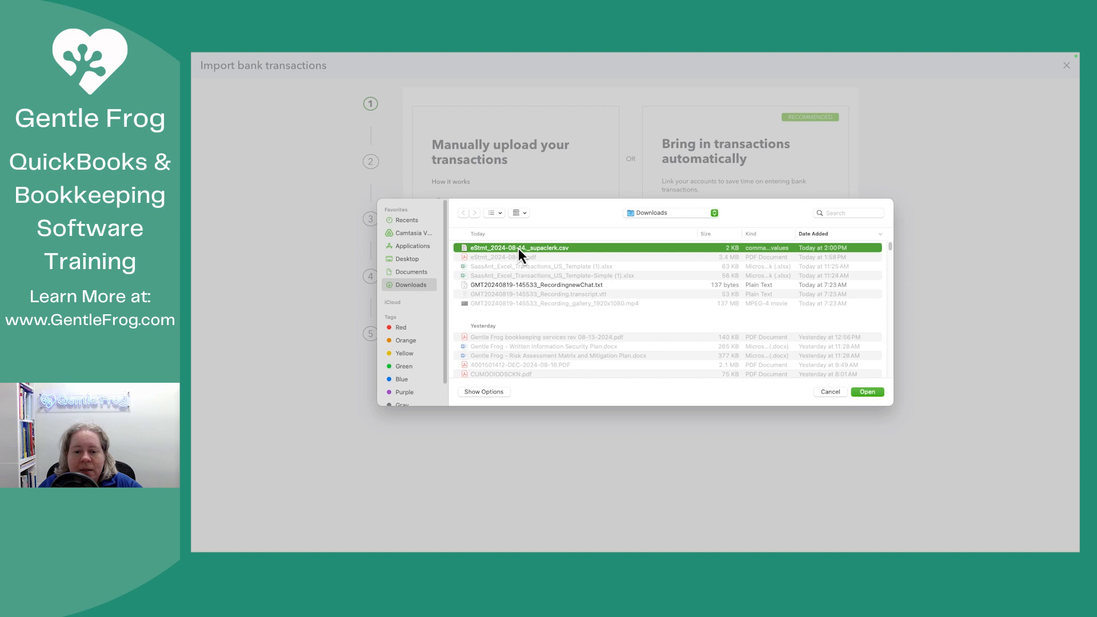
left_click(867, 391)
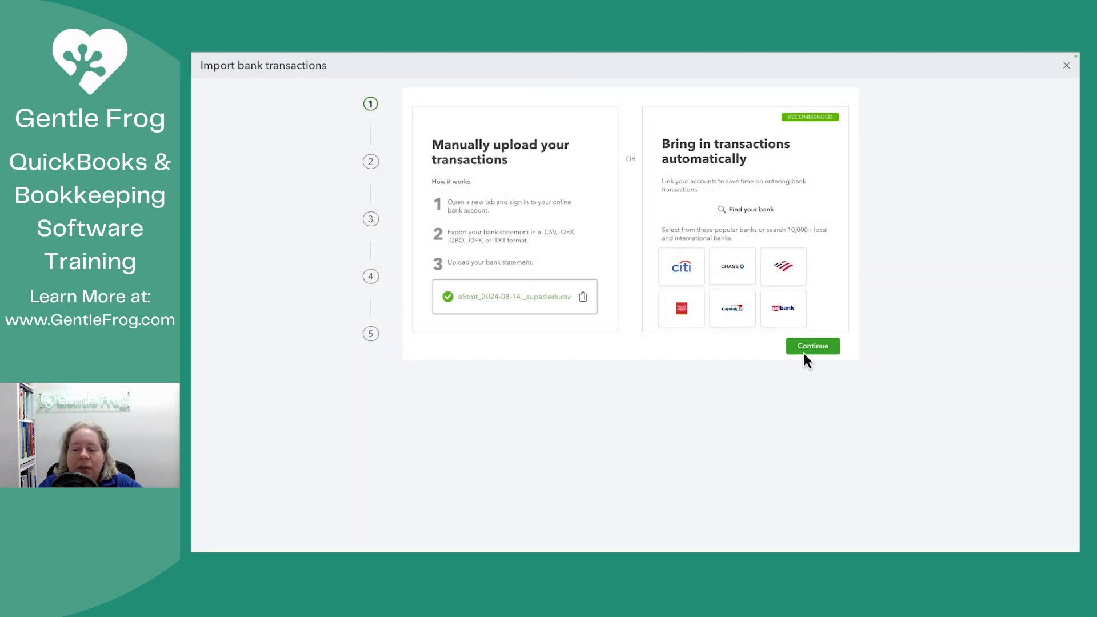
Add a Credit Card account named Credit Card Demo Supaclerk import as the file's destination.
left_click(812, 345)
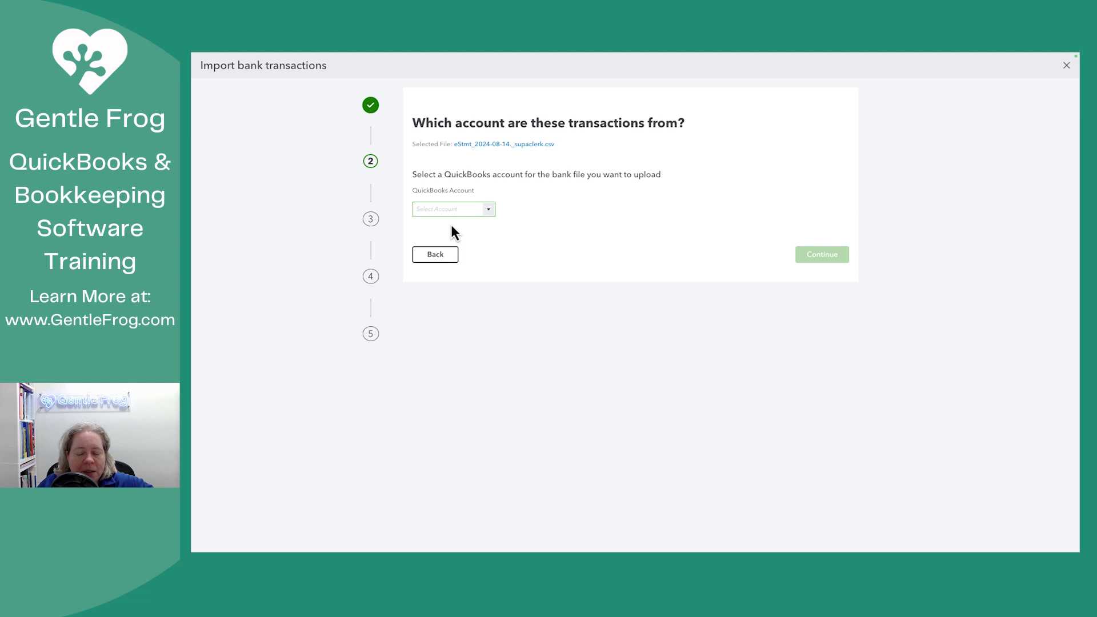
left_click(452, 208)
type("Credit Card Demo")
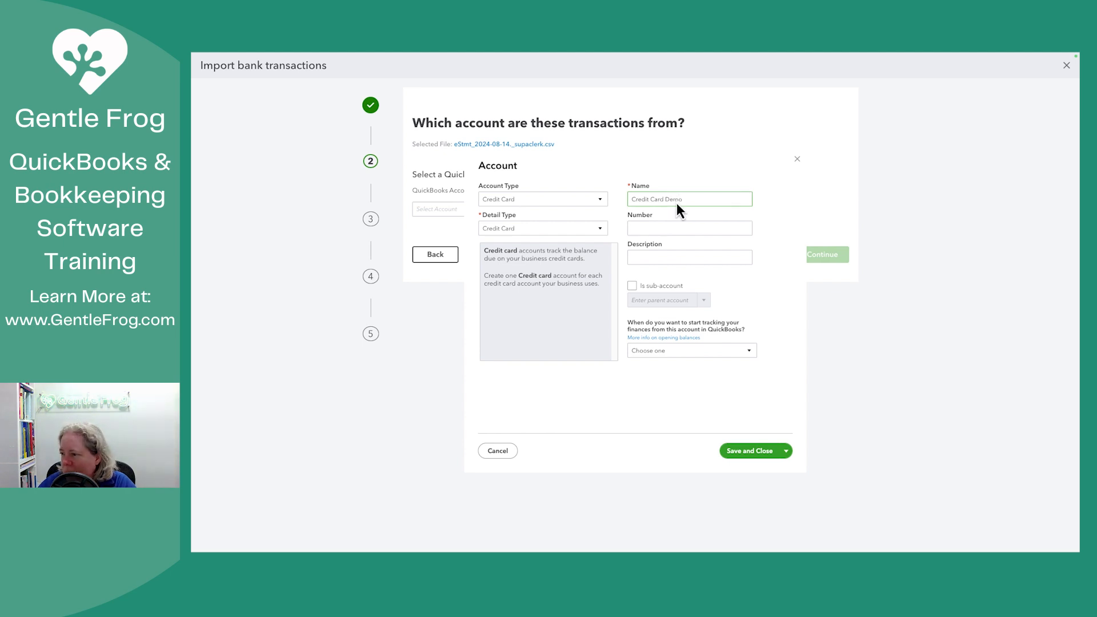
type("Si")
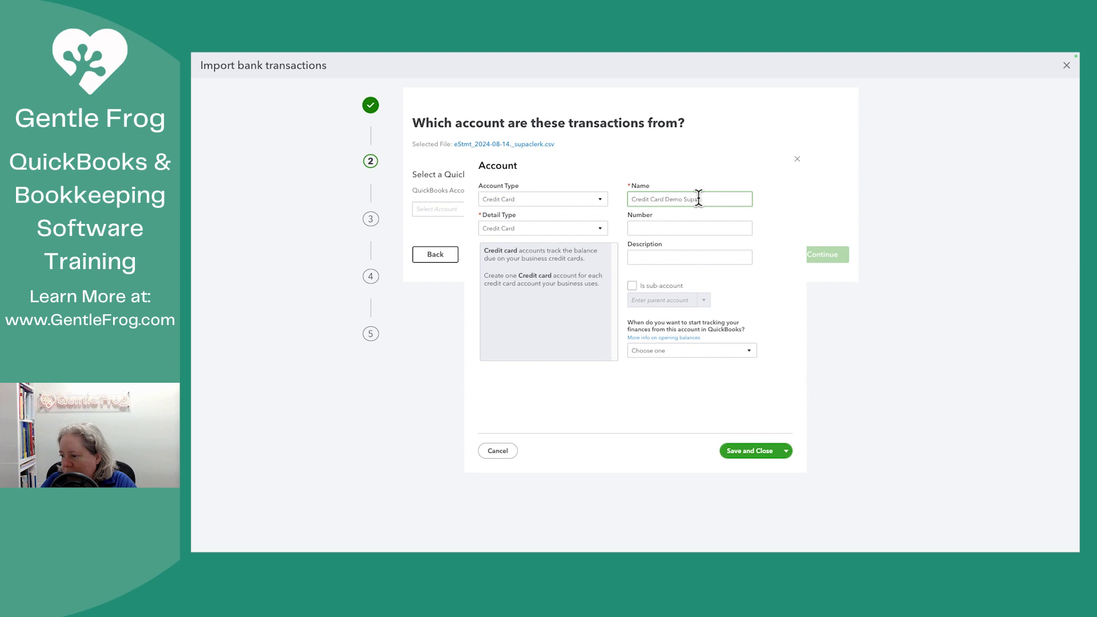
type("import")
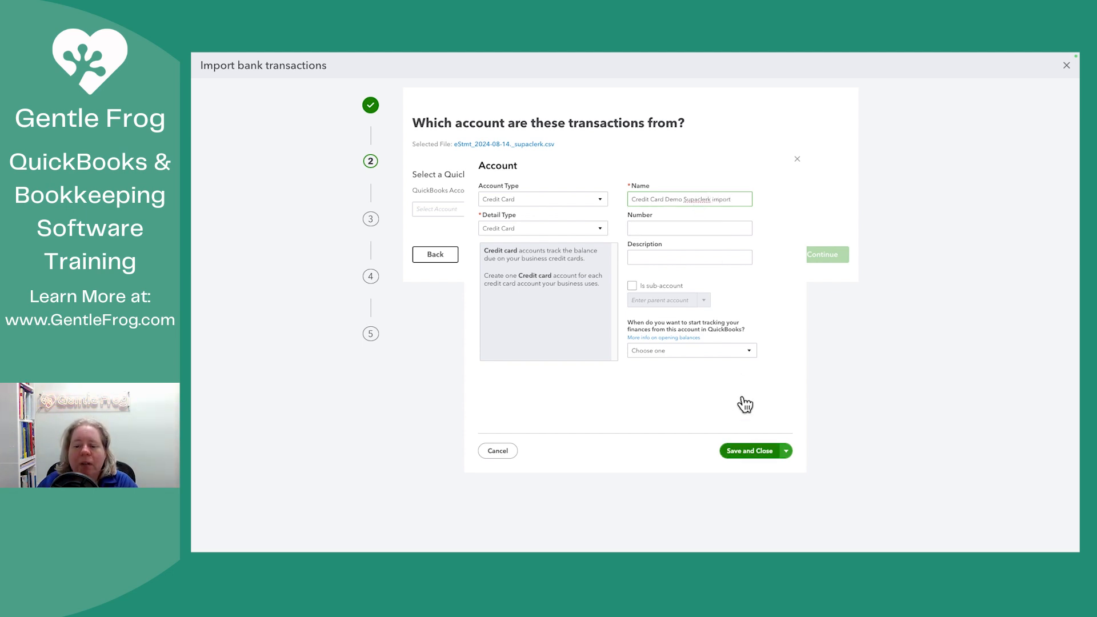
left_click(752, 450)
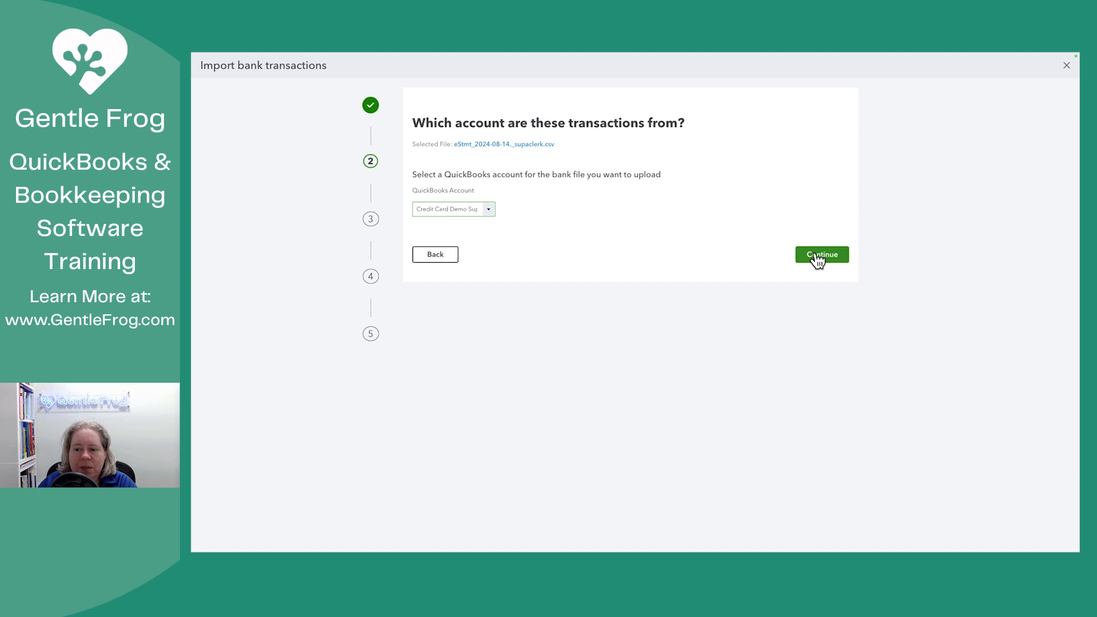
Try MM/dd/yyyy dates, see the transactions flagged with errors, then switch to MM-dd-yyyy.
left_click(821, 253)
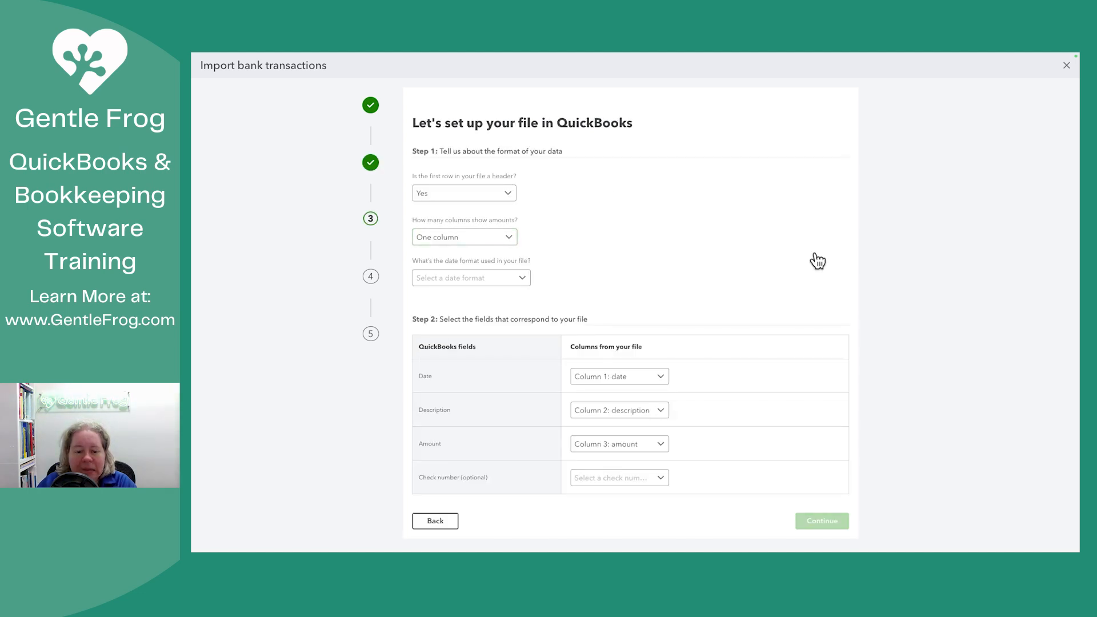
mouse_move(908, 448)
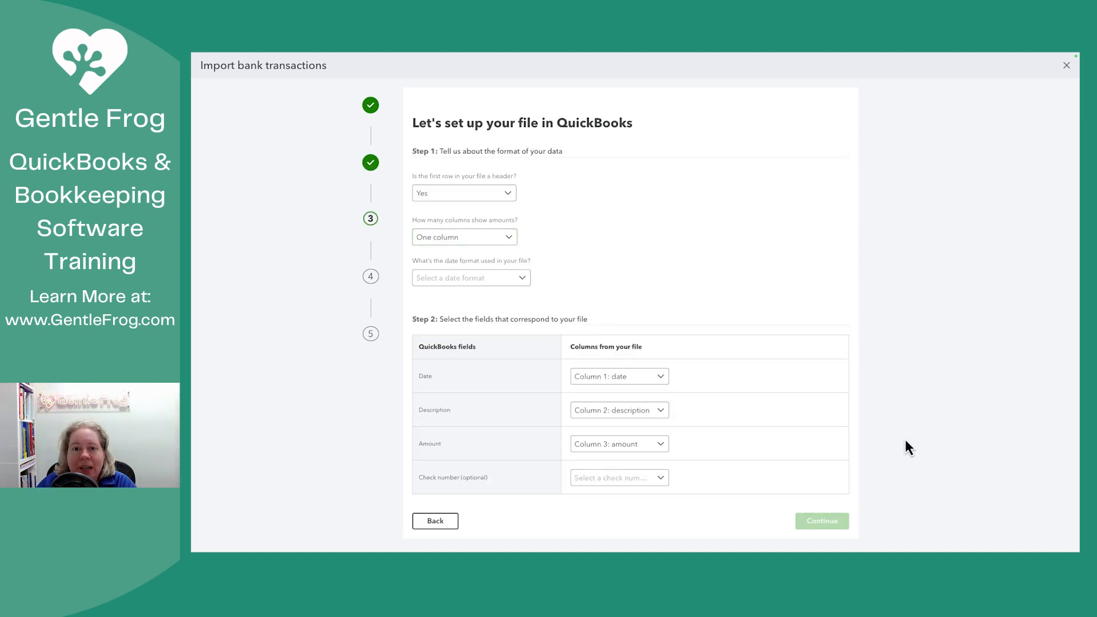
mouse_move(626, 336)
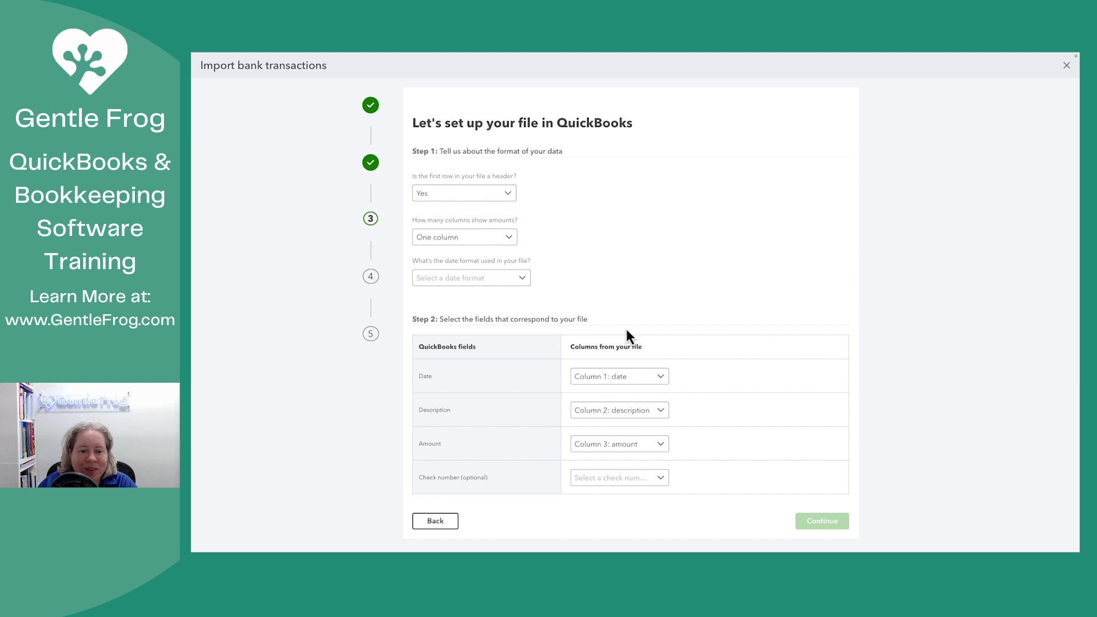
left_click(469, 276)
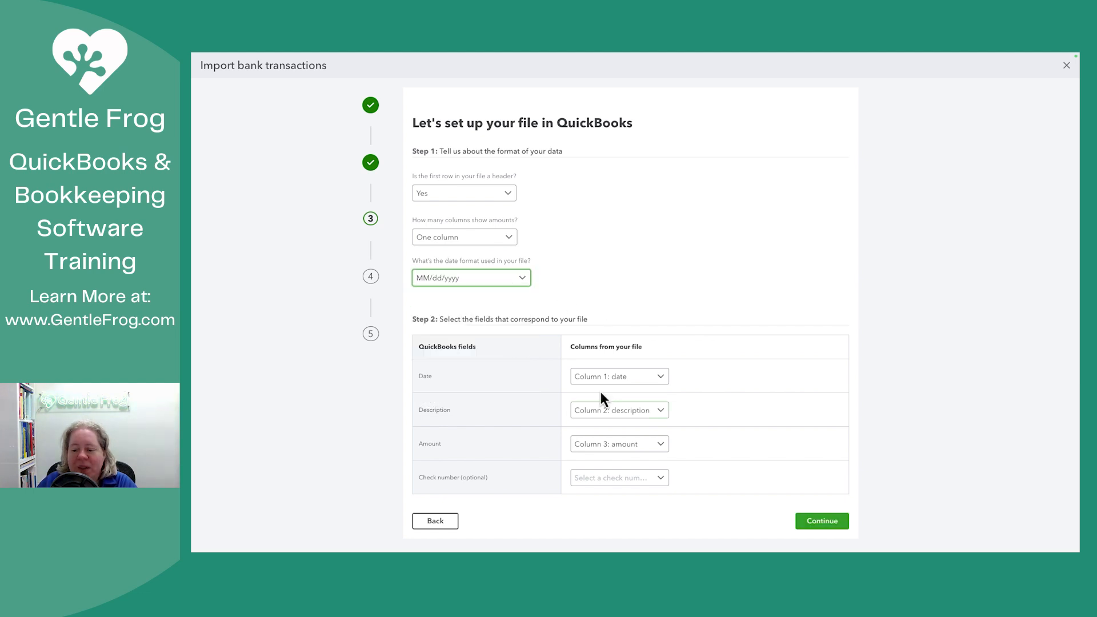
left_click(822, 521)
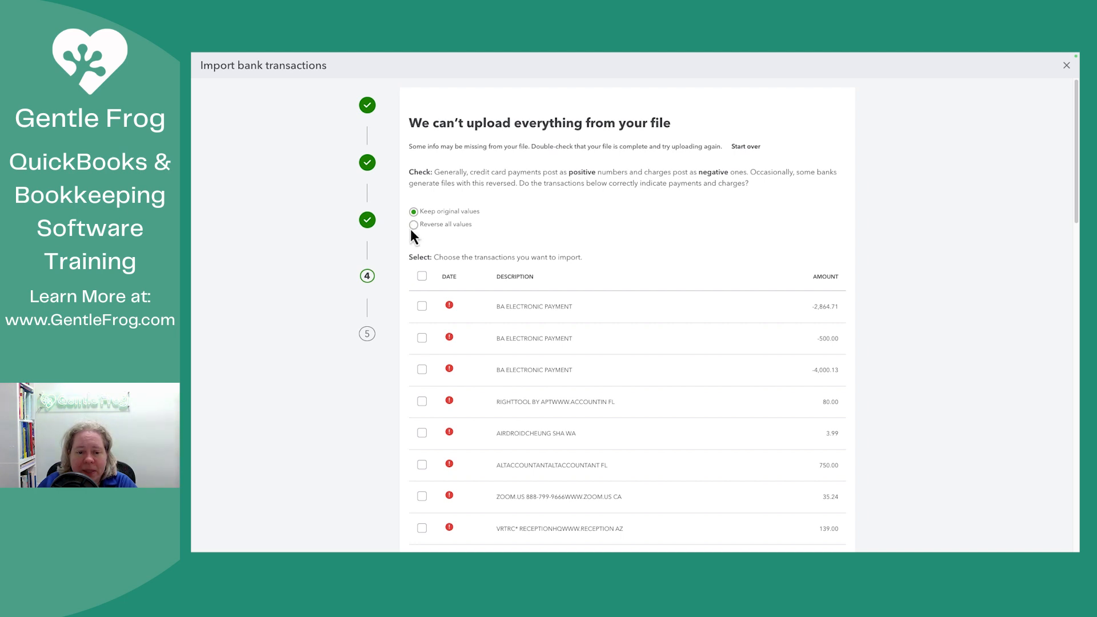
scroll("down", 3)
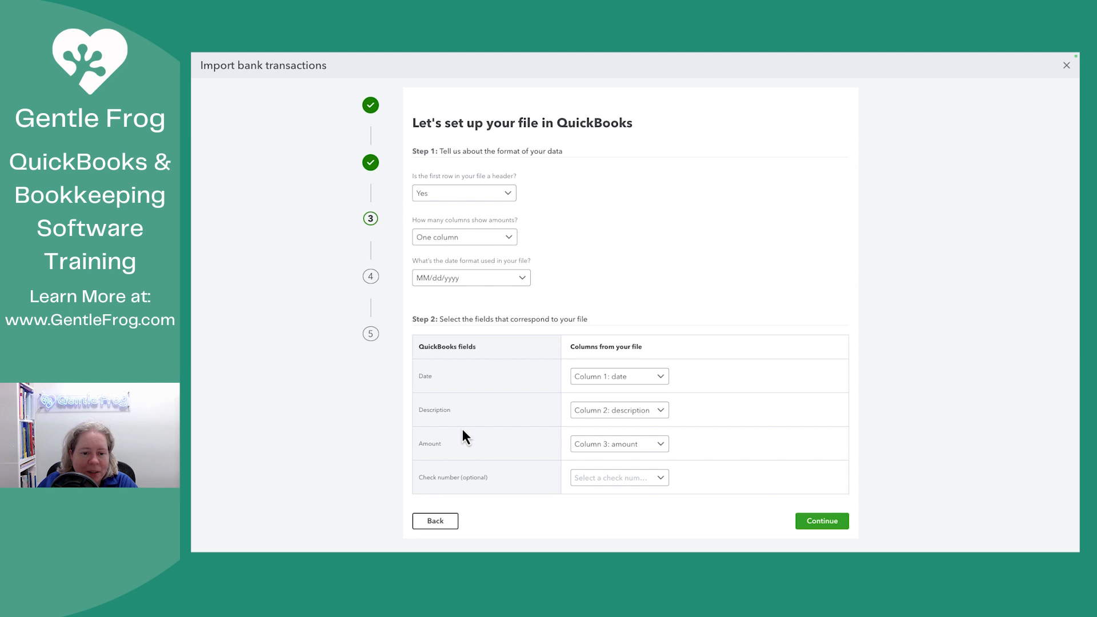
left_click(470, 276)
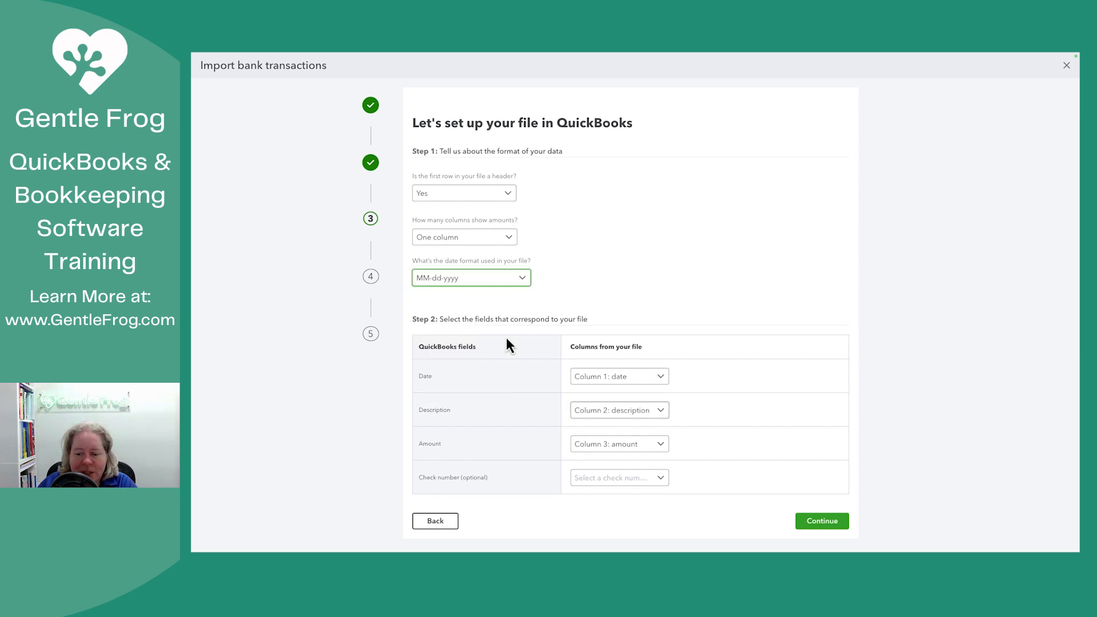
left_click(821, 521)
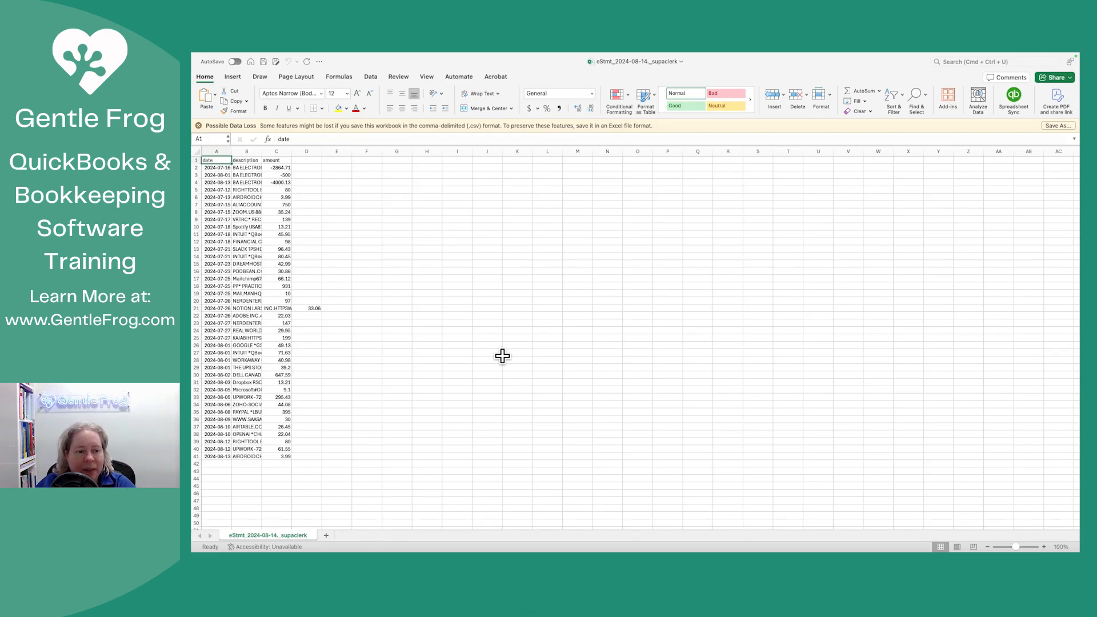
mouse_move(223, 204)
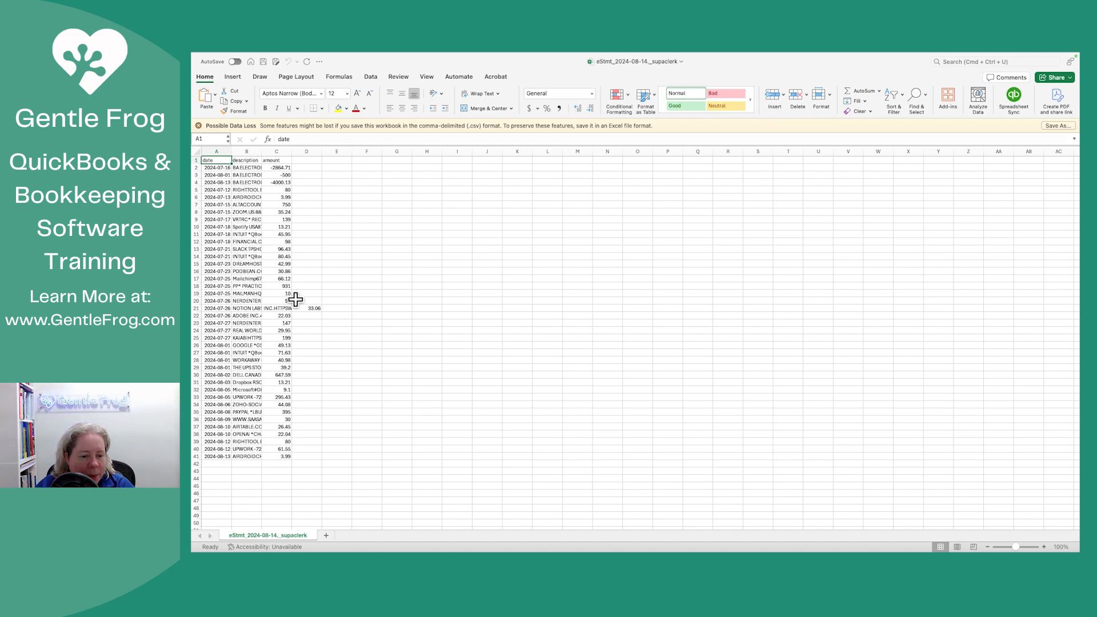
left_click(276, 308)
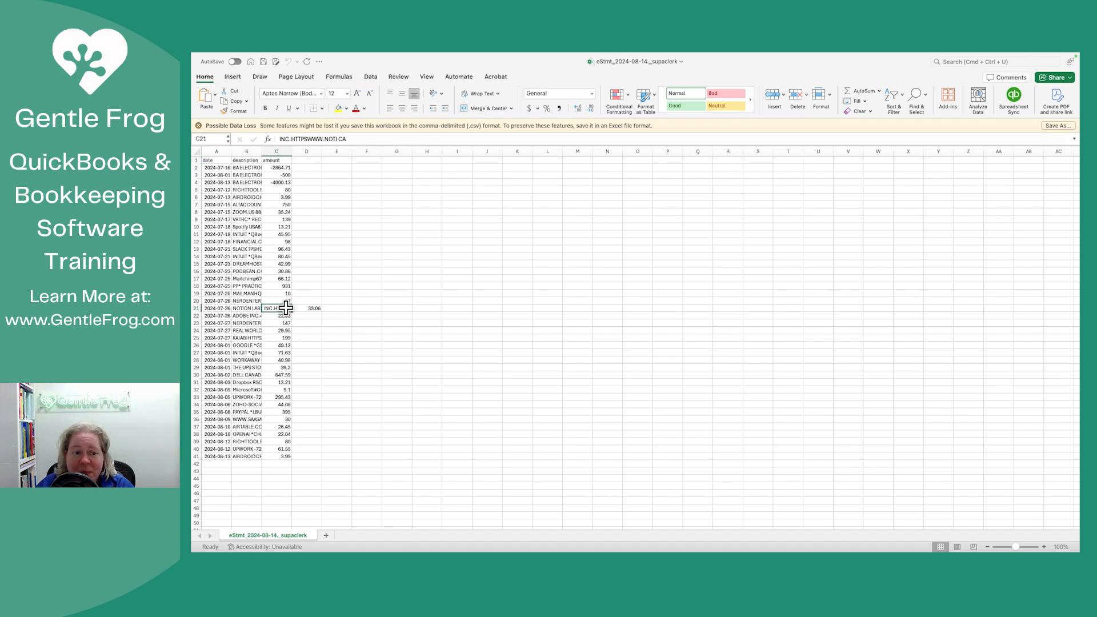
left_click(307, 308)
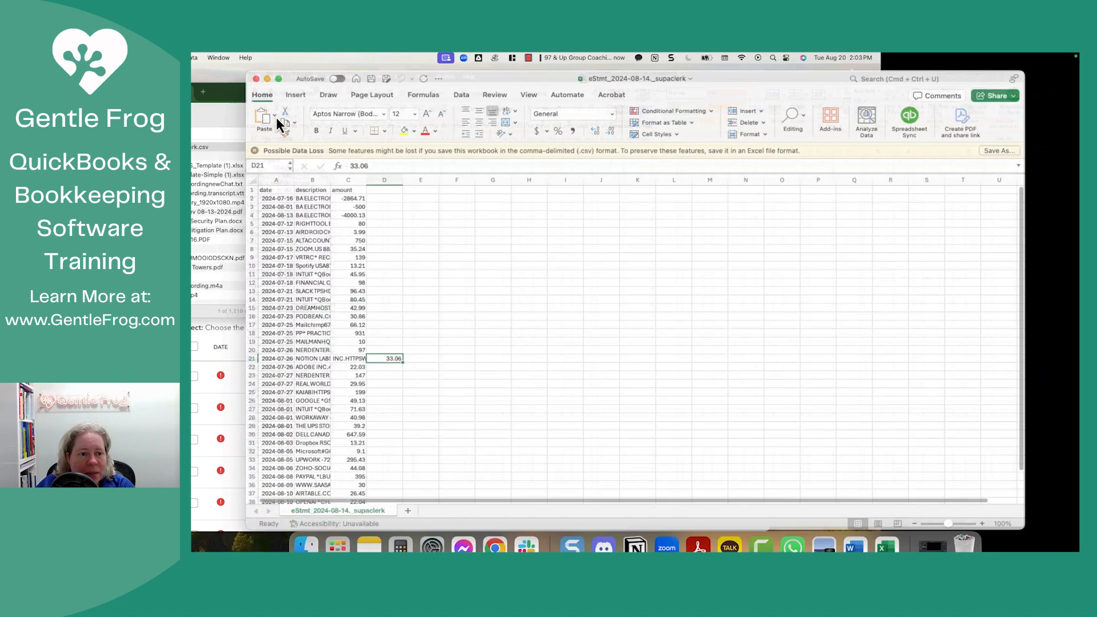
left_click(493, 530)
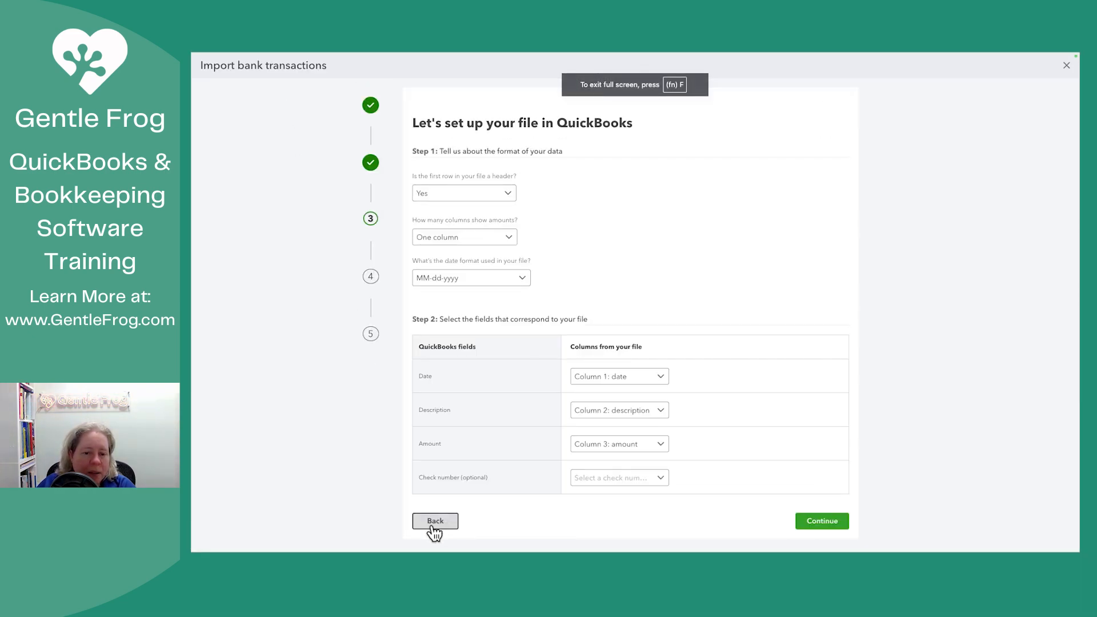
Select all 39 transactions and confirm importing them, reaching the import completed screen.
left_click(470, 276)
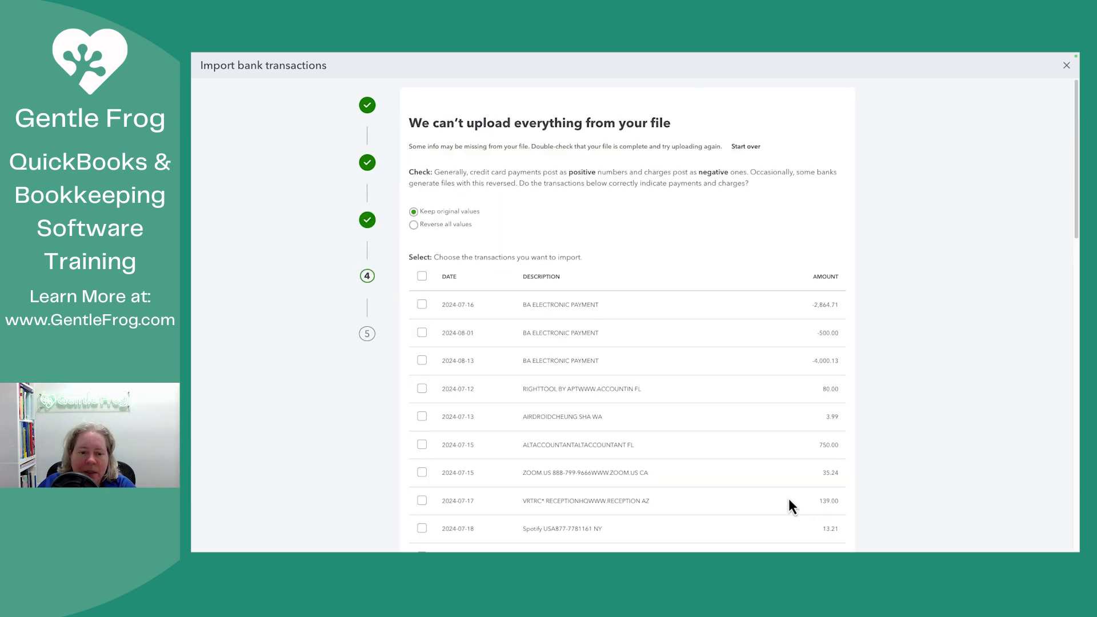
left_click(422, 275)
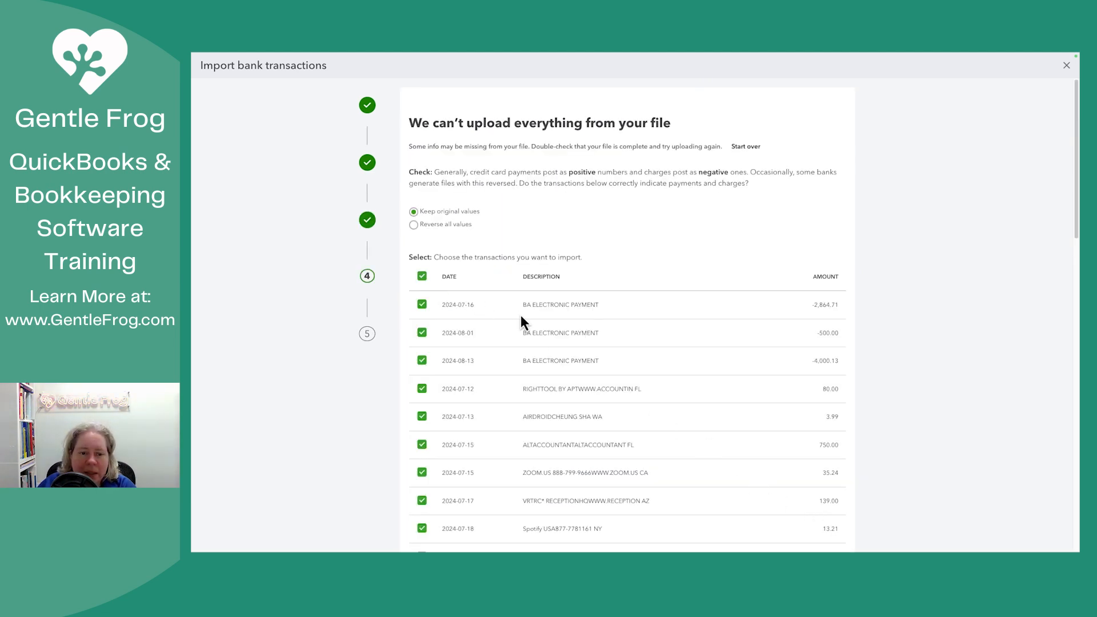
scroll("down", 3)
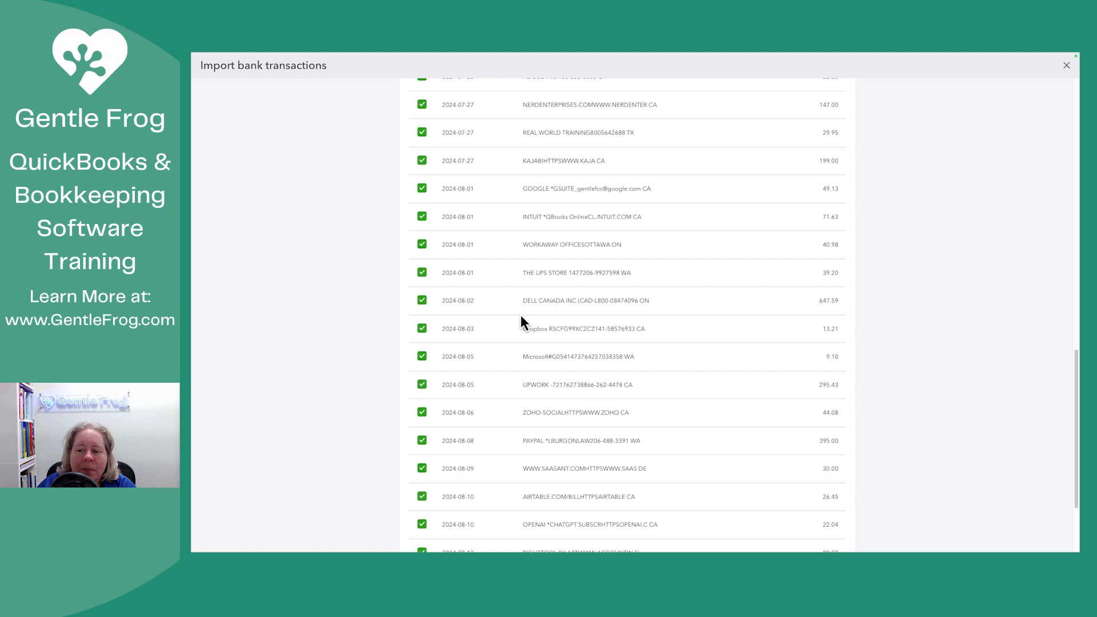
scroll("up", 3)
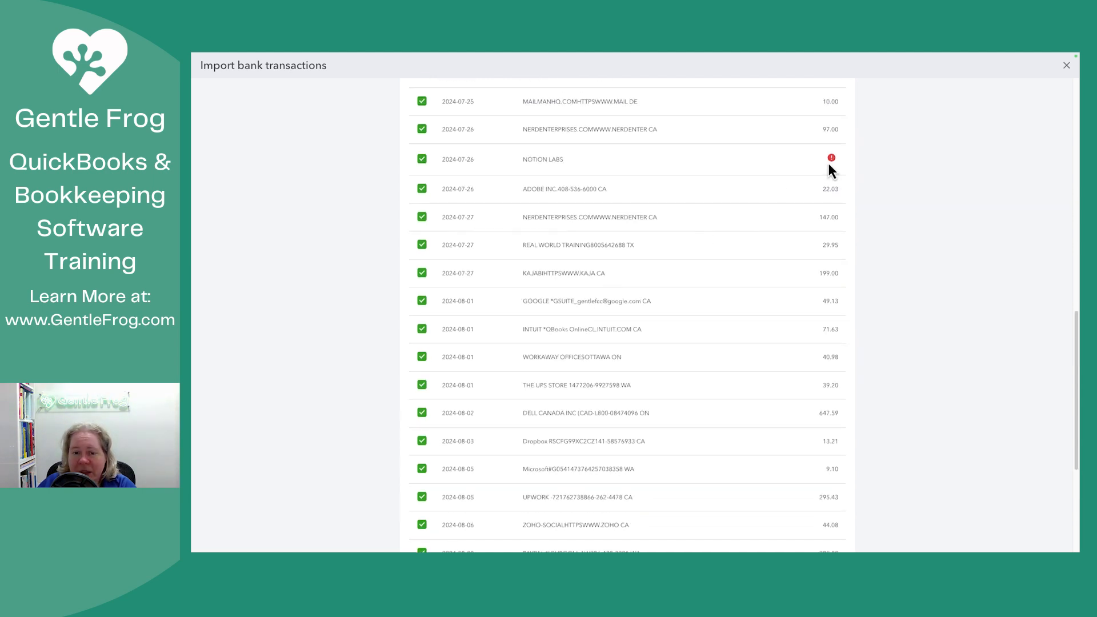
scroll("down", 3)
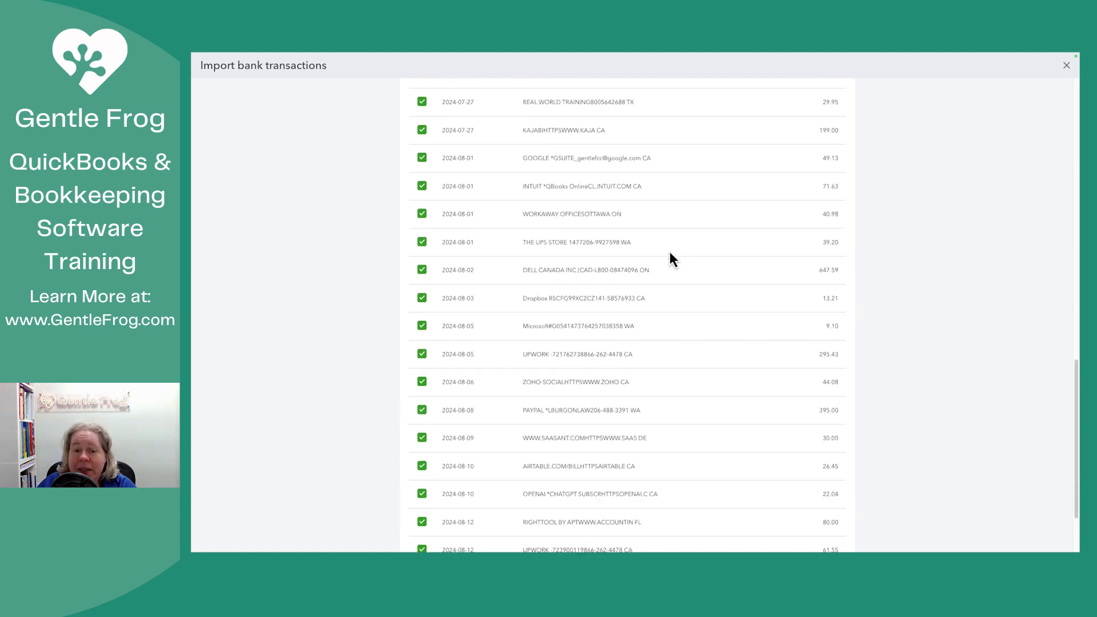
scroll("down", 3)
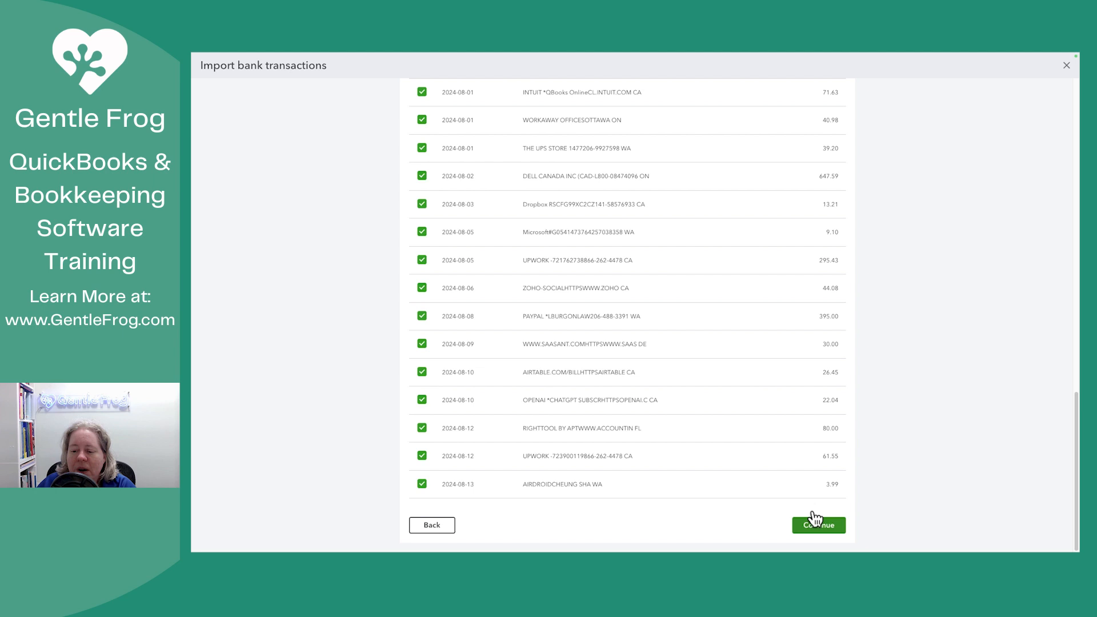
left_click(818, 525)
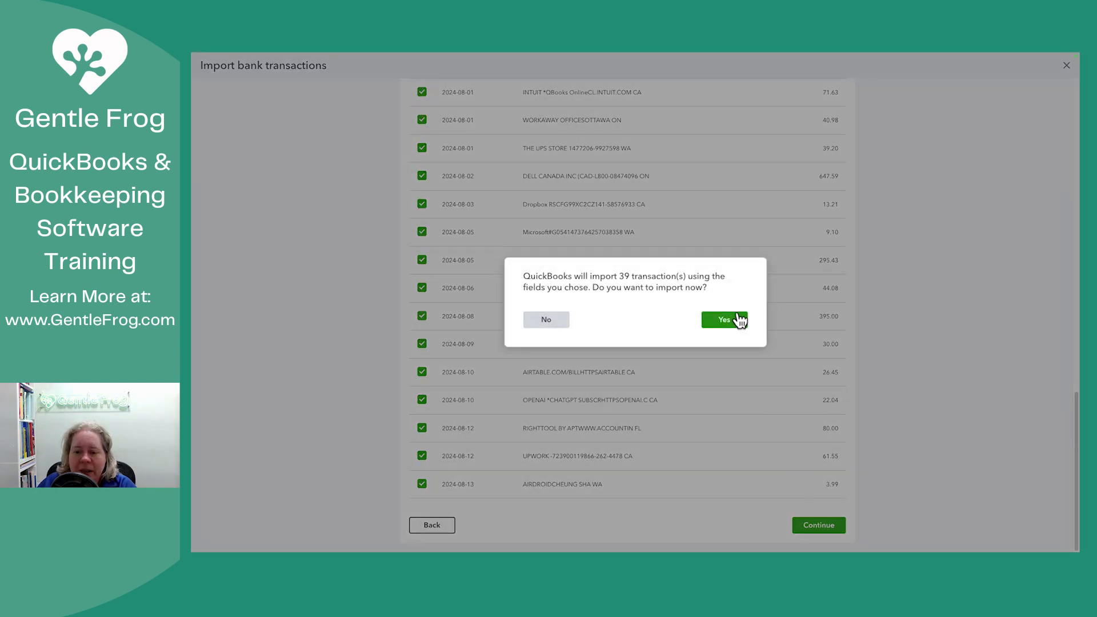
left_click(725, 320)
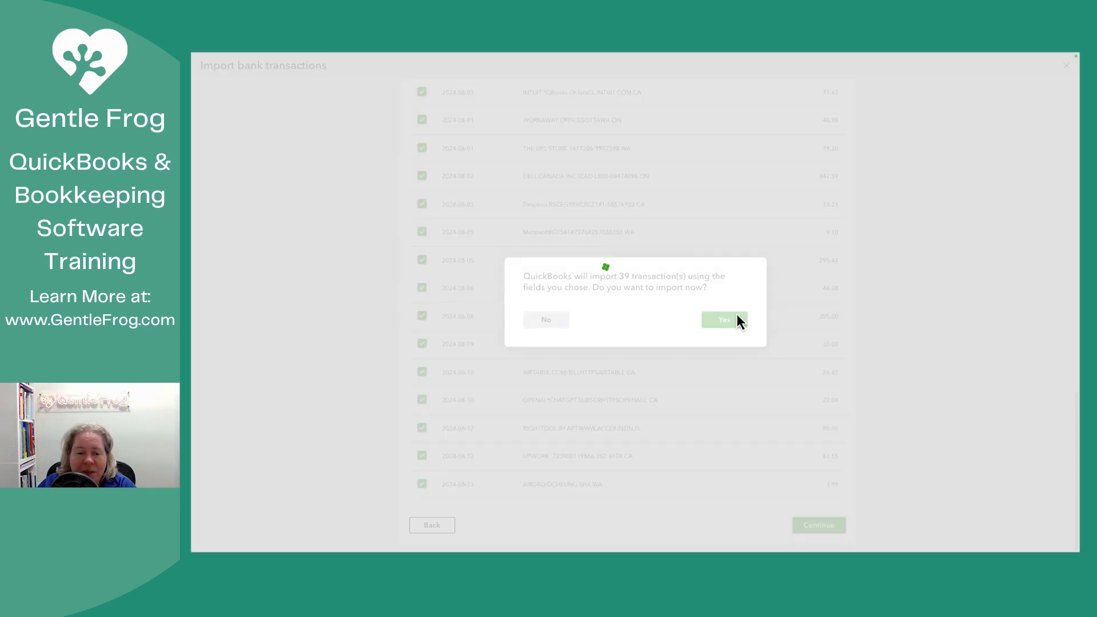
left_click(724, 320)
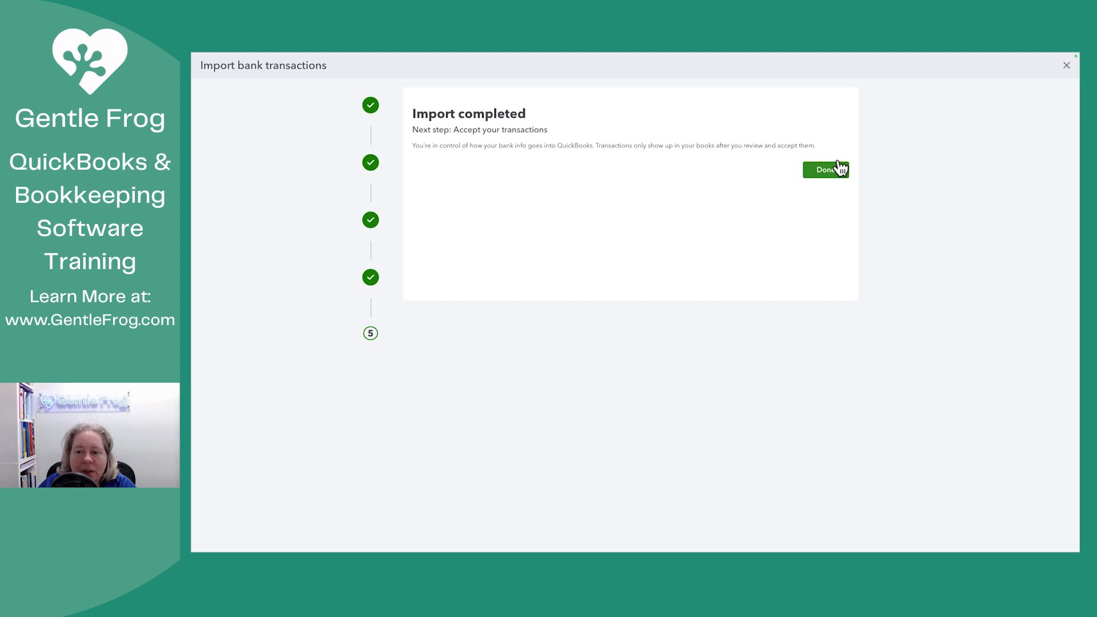
Exclude all 39 wrongly imported Credit Card Demo Supaclerk transactions awaiting review.
left_click(825, 169)
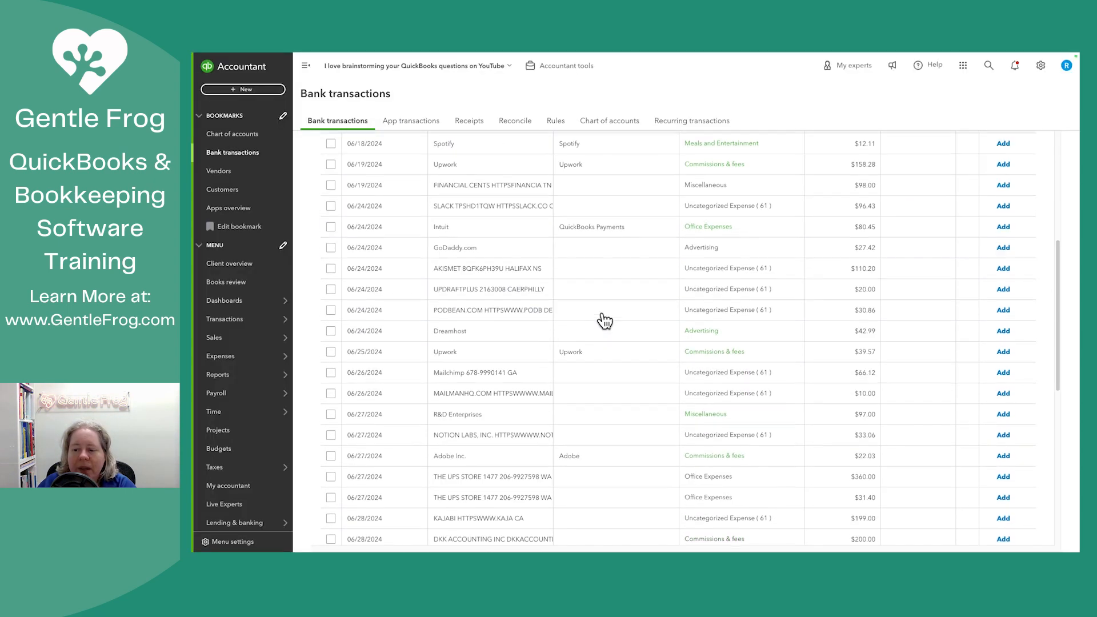
scroll("down", 3)
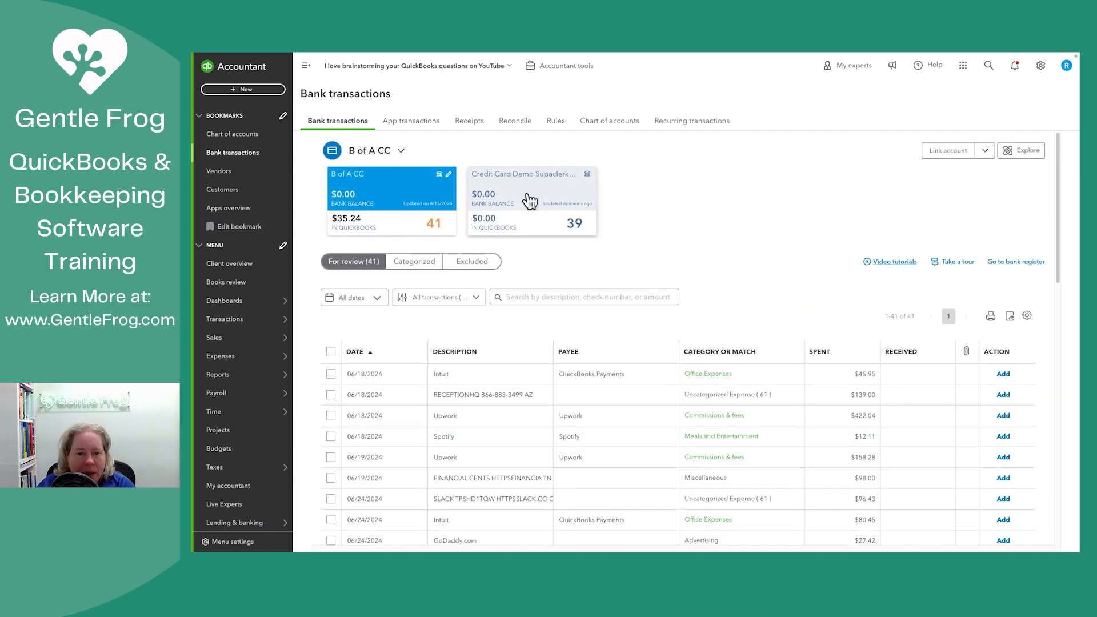
left_click(530, 188)
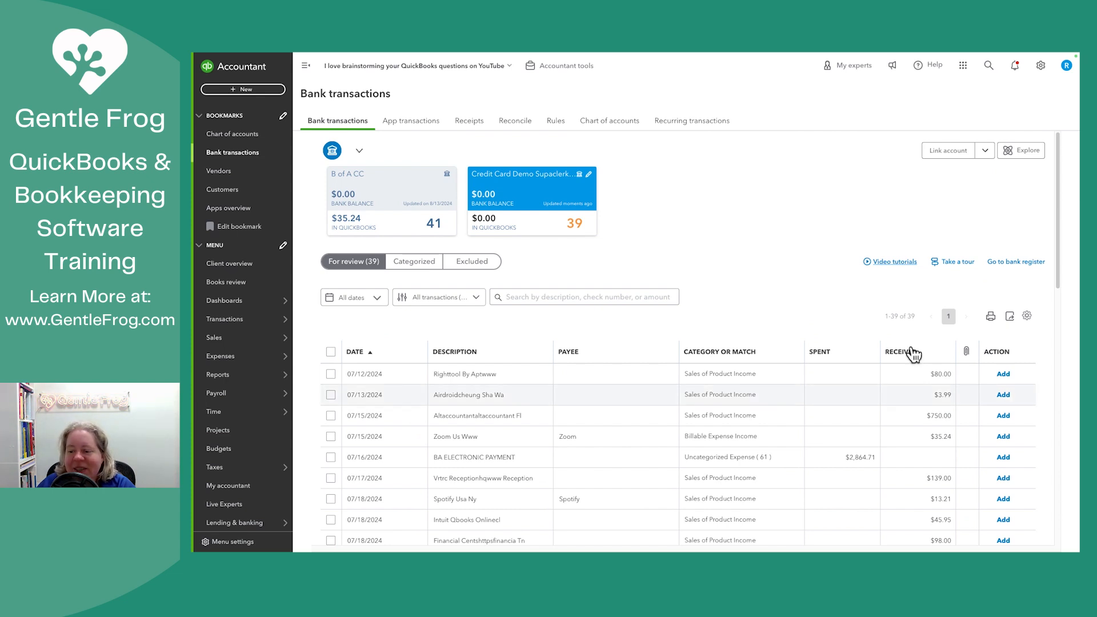
mouse_move(658, 359)
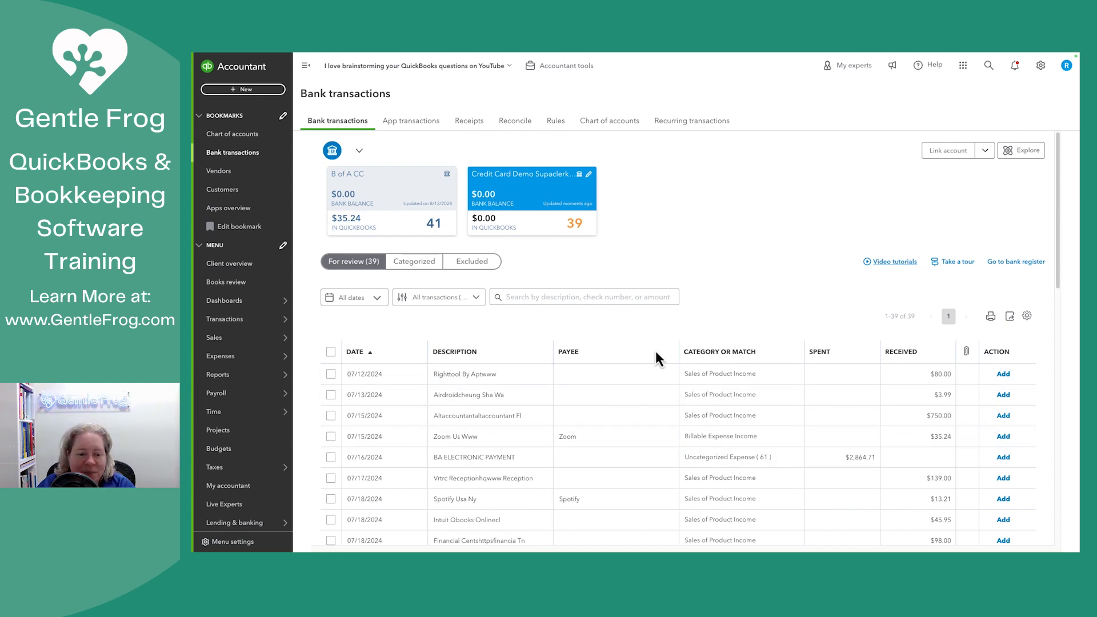
left_click(332, 350)
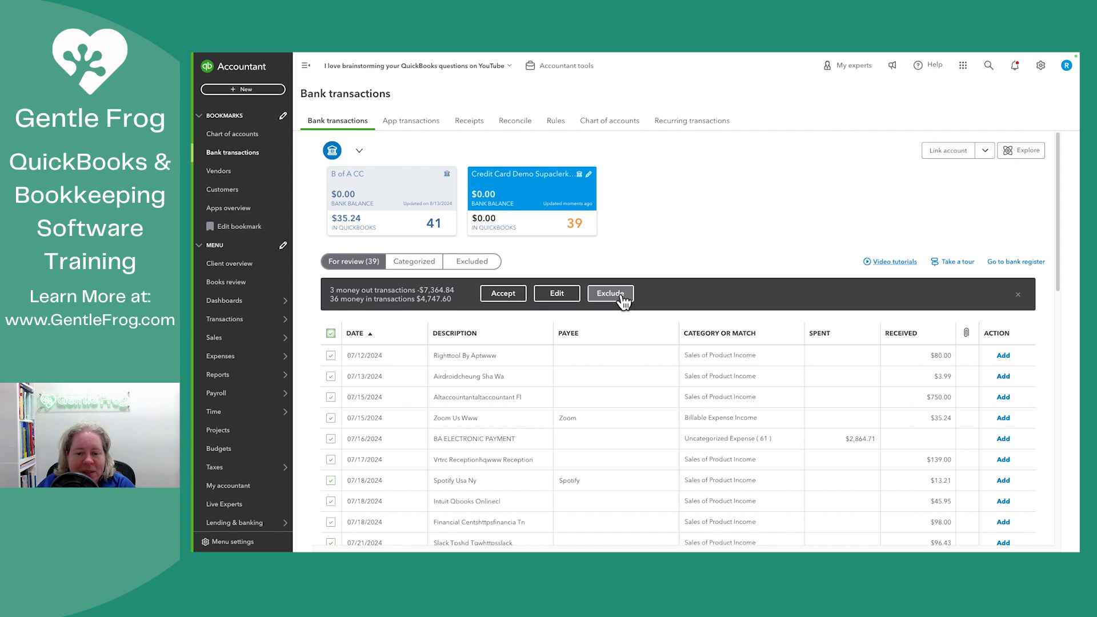
left_click(609, 294)
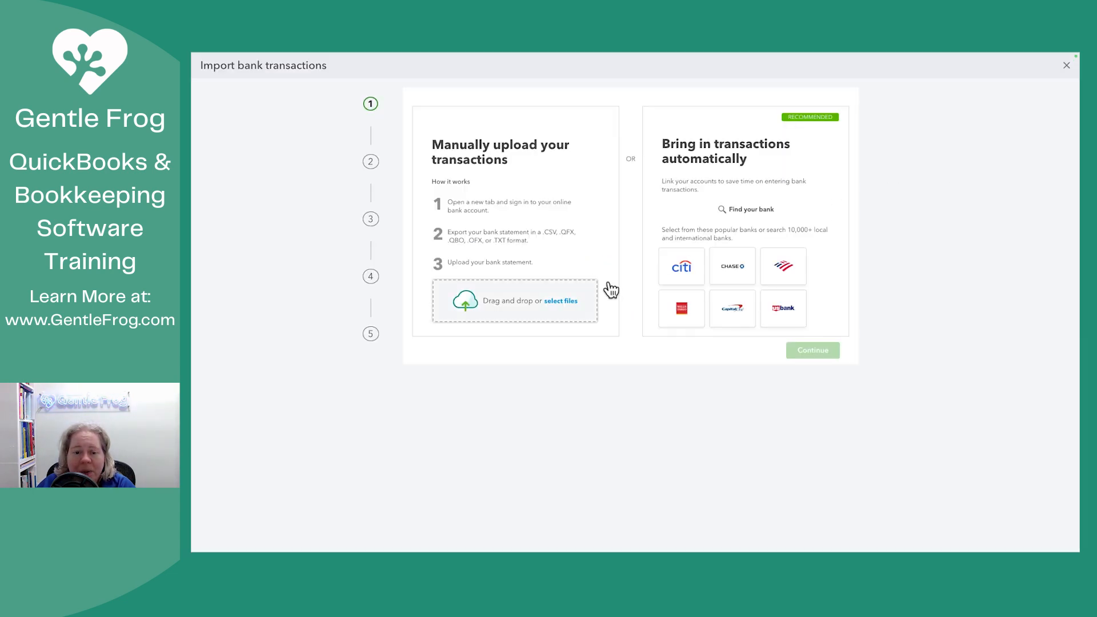
Re-upload the SupaClerk CSV to the Credit Card Demo account with yyyy-MM-dd dates and reversed values.
left_click(560, 301)
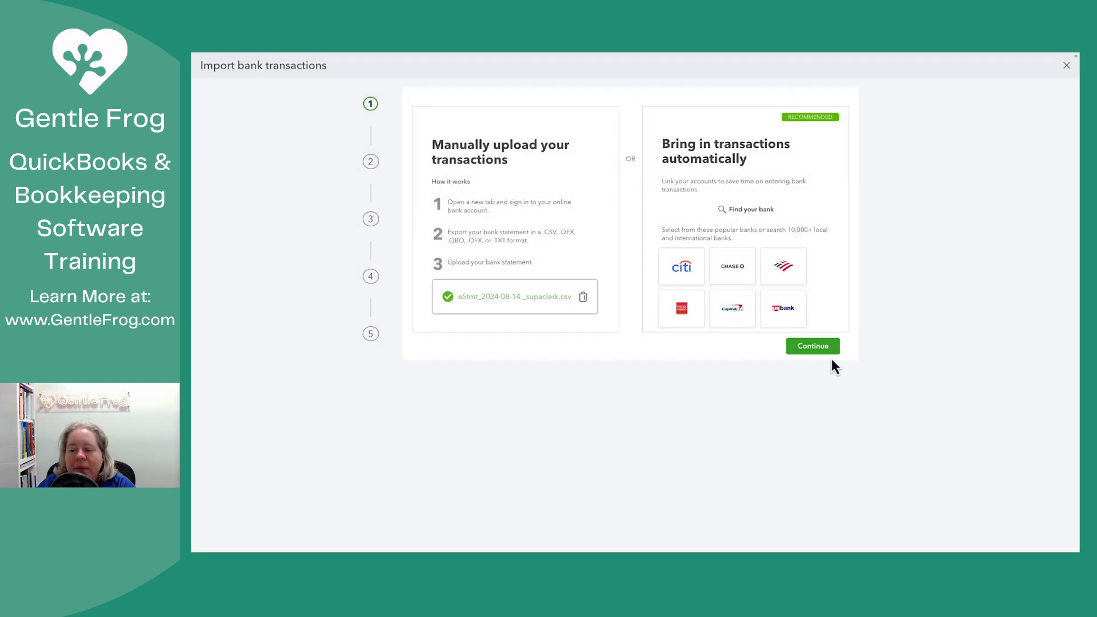
left_click(812, 345)
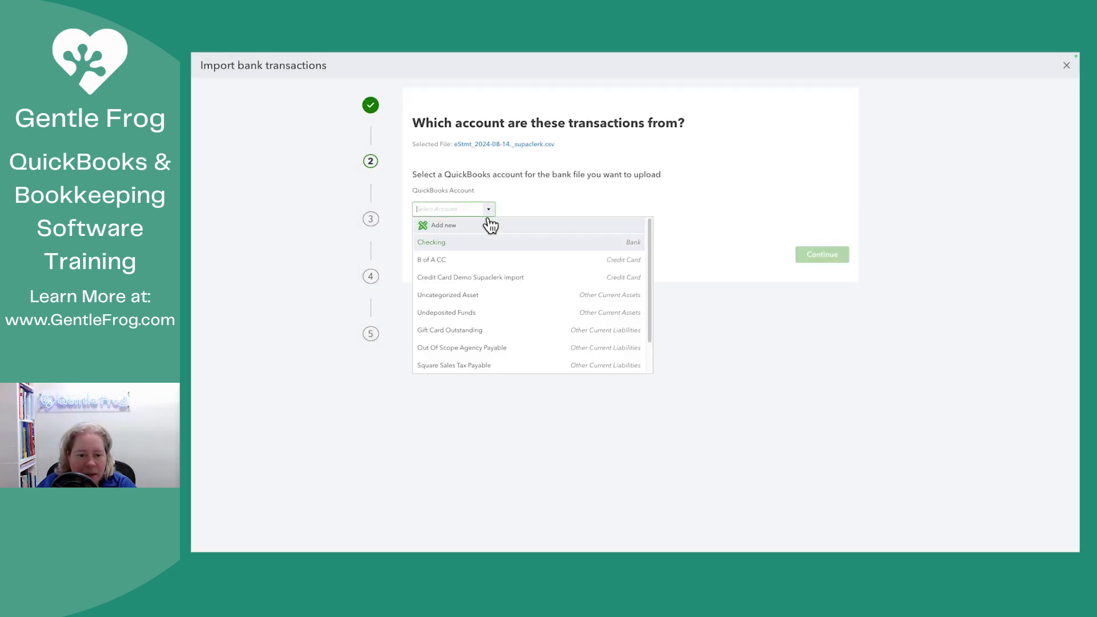
left_click(431, 242)
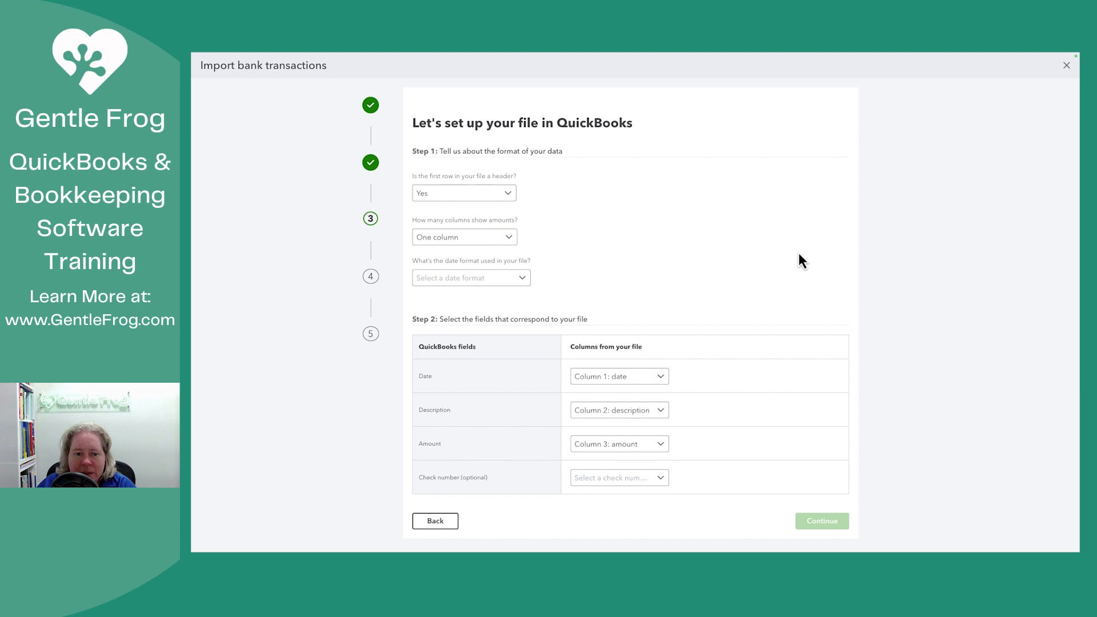
left_click(469, 276)
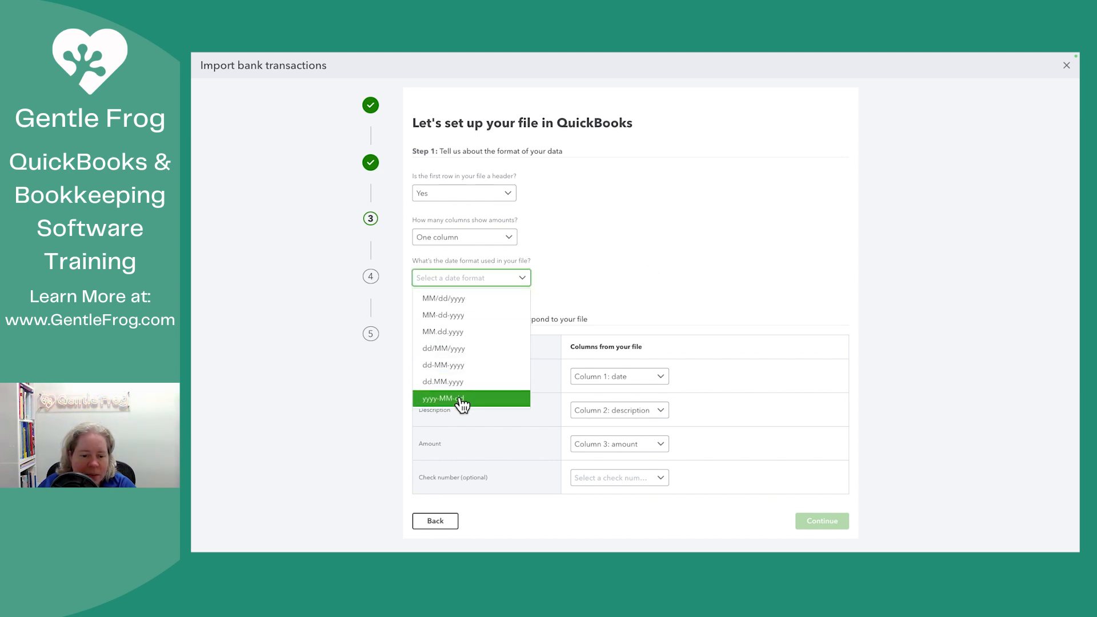
left_click(443, 399)
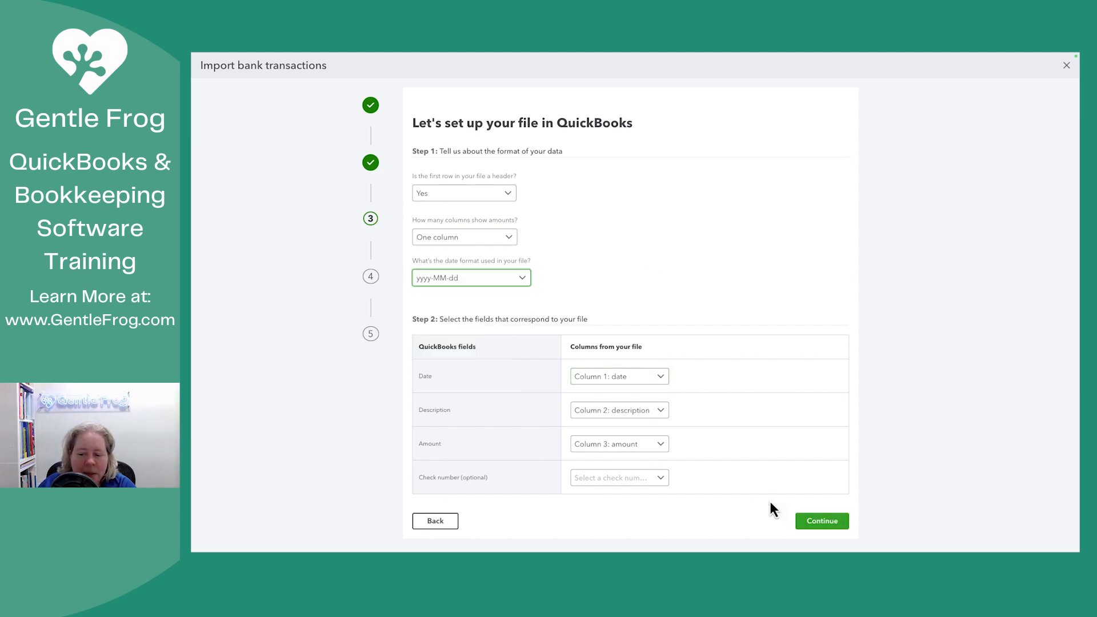
left_click(822, 521)
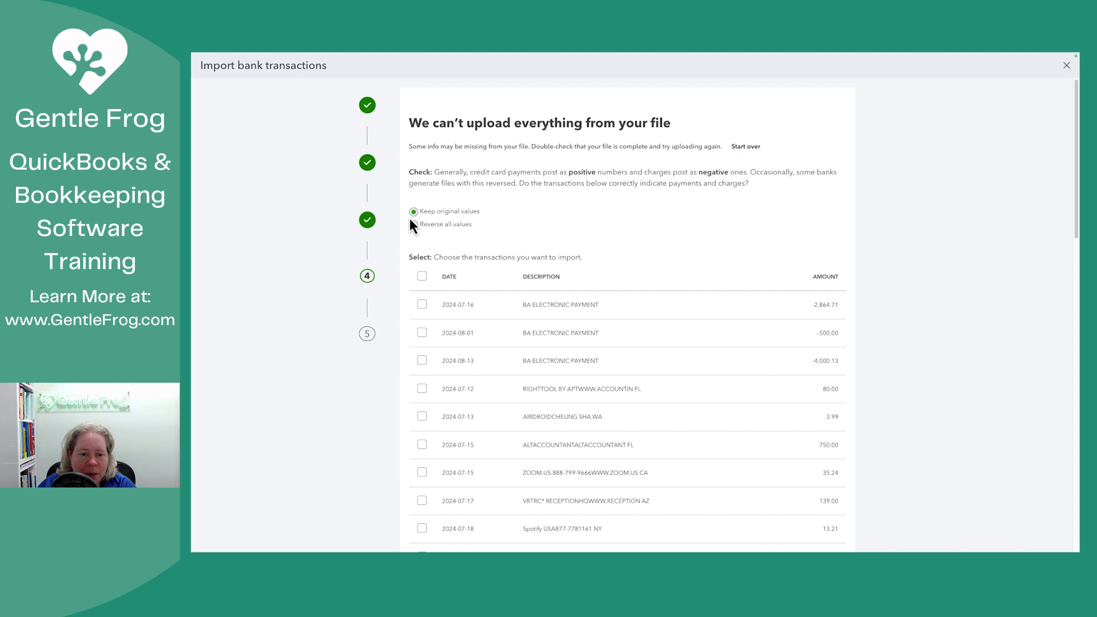
Select all 39 transactions and confirm the import so charges land under Spent.
left_click(413, 224)
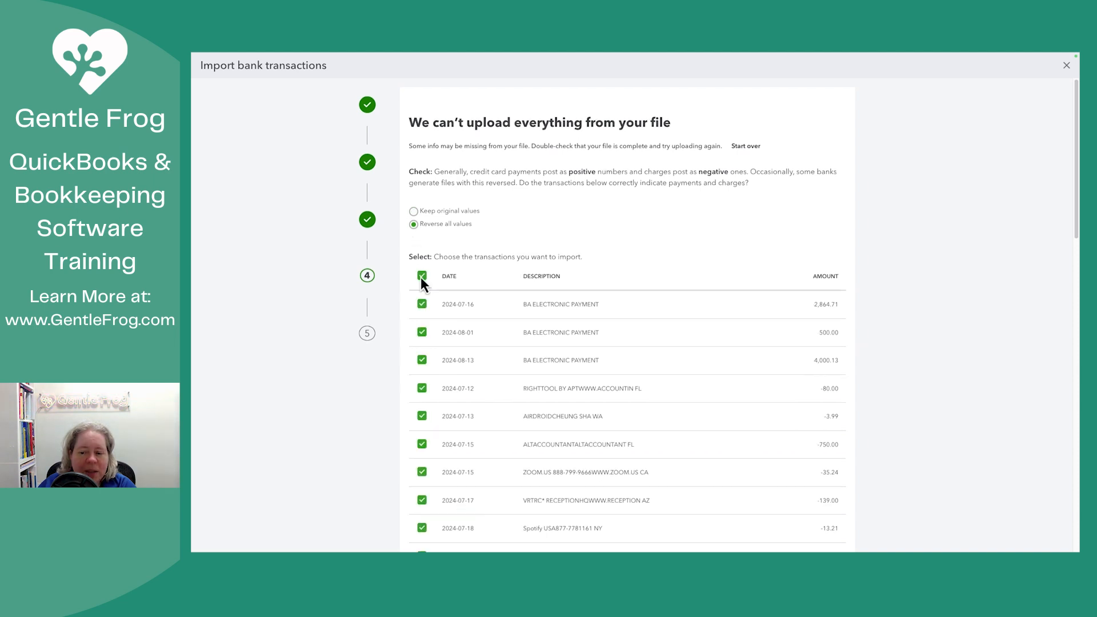
scroll("down", 3)
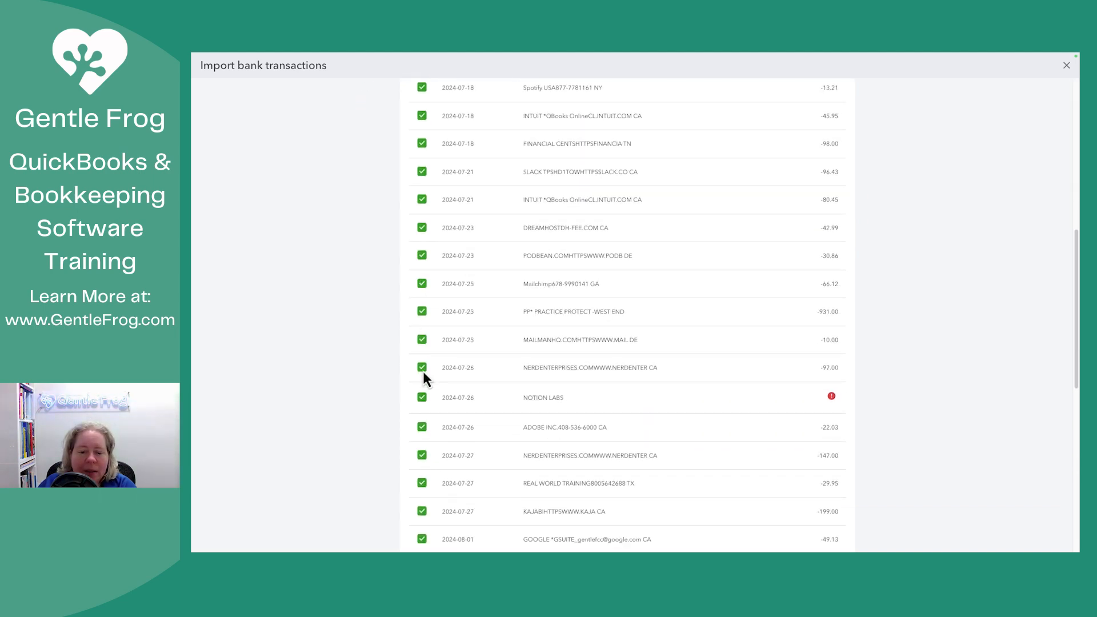
scroll("down", 3)
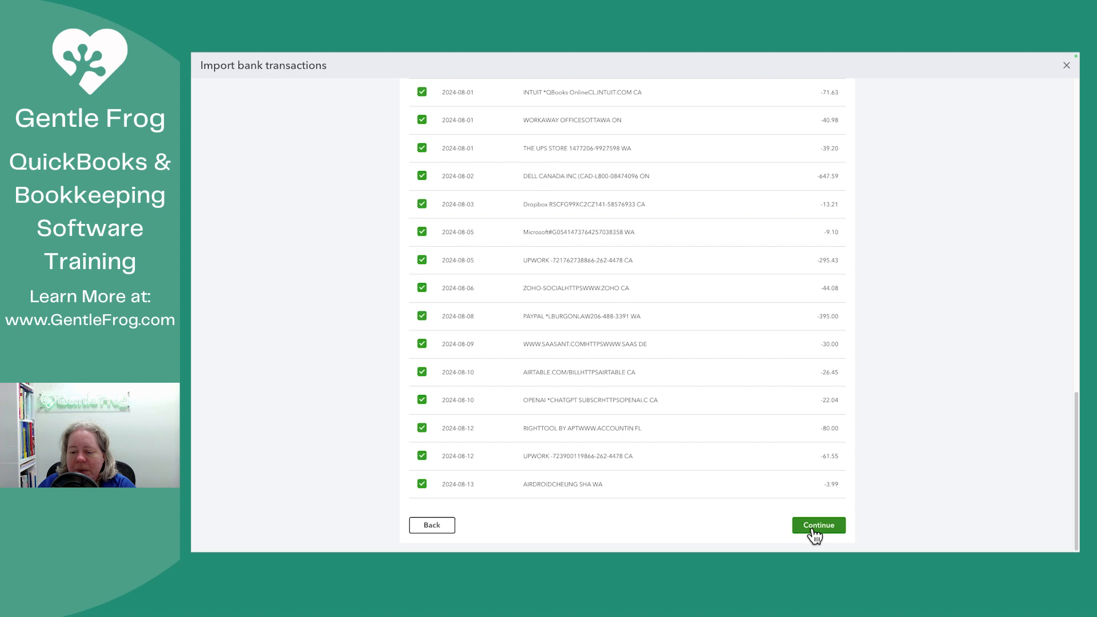
left_click(817, 524)
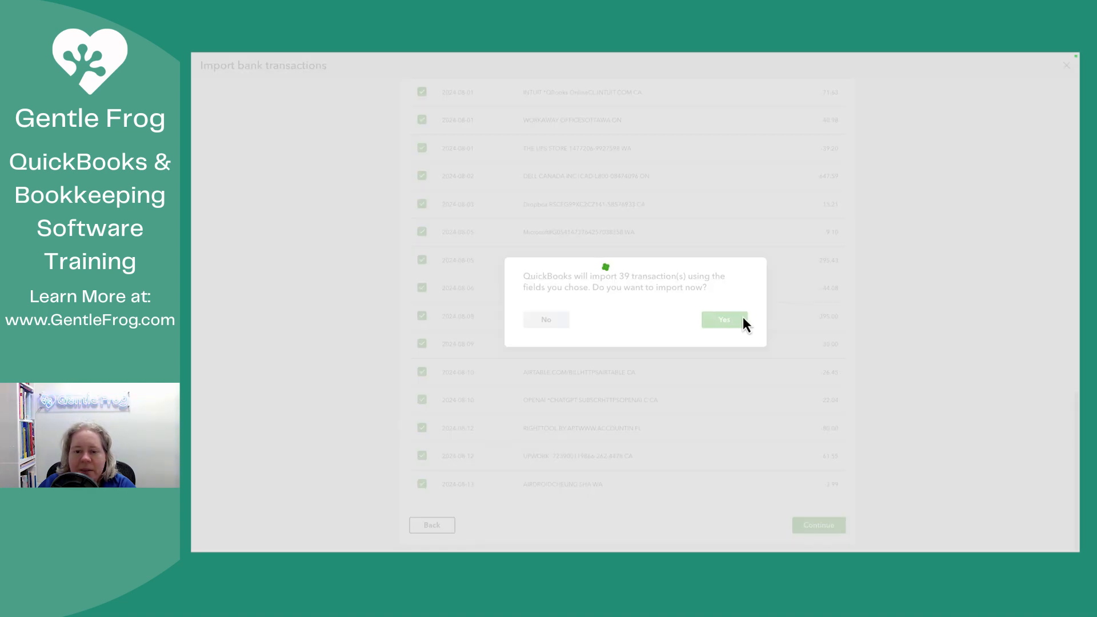
left_click(723, 320)
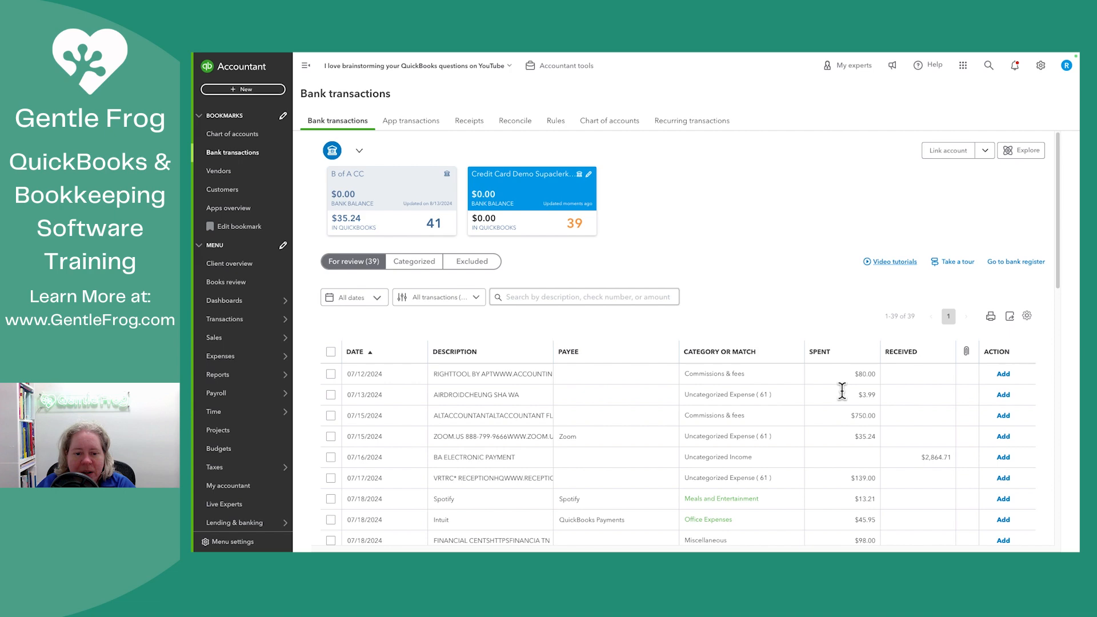
scroll("down", 3)
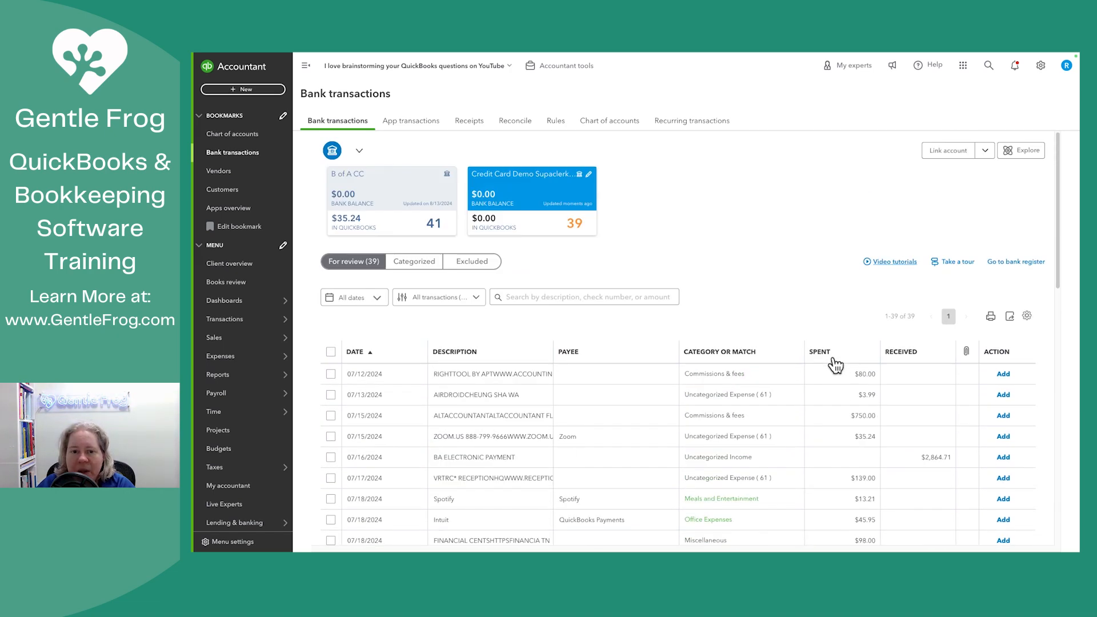
mouse_move(804, 252)
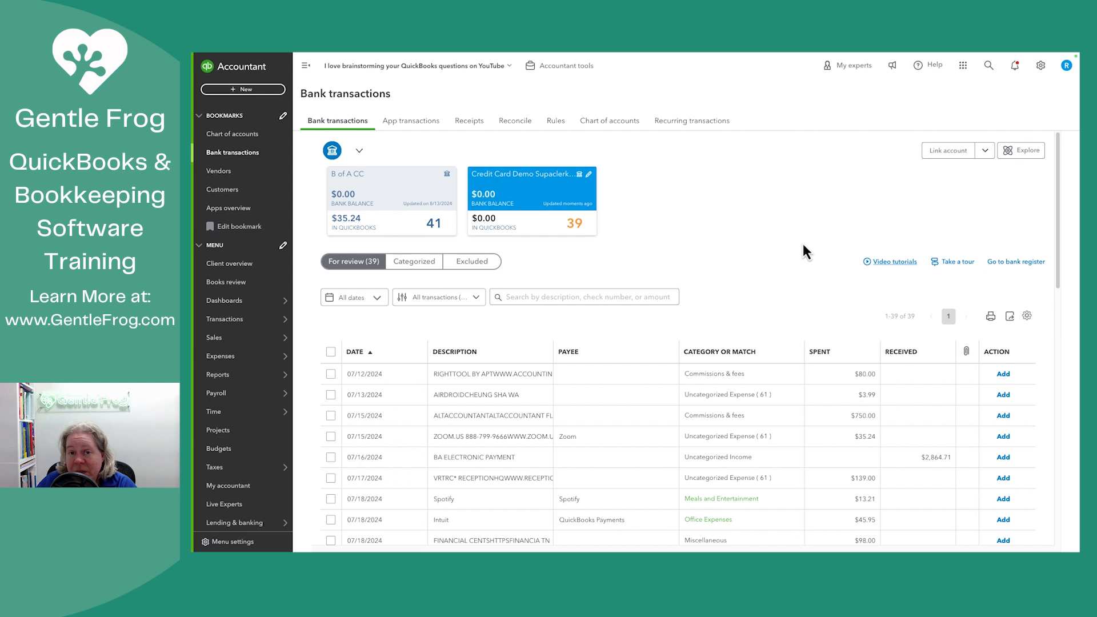
mouse_move(714, 252)
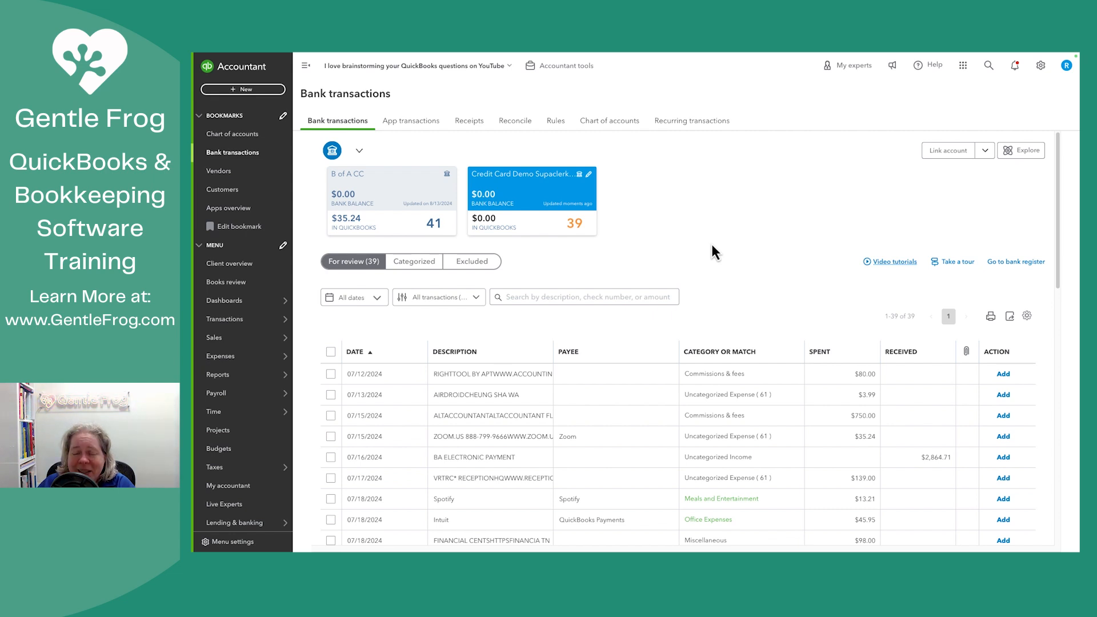
mouse_move(709, 241)
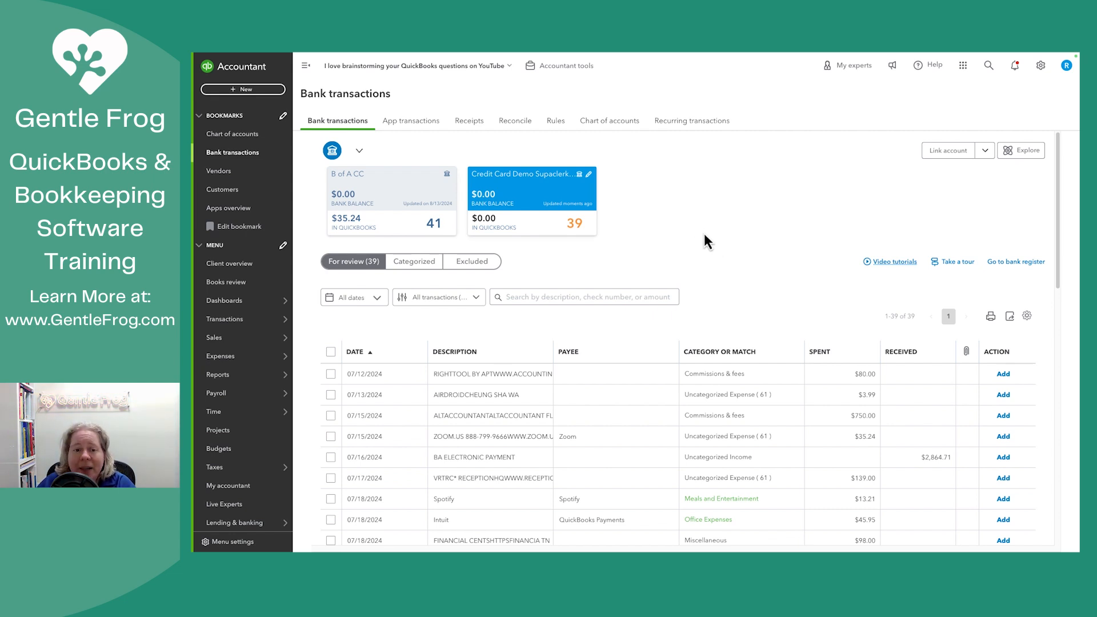
mouse_move(679, 203)
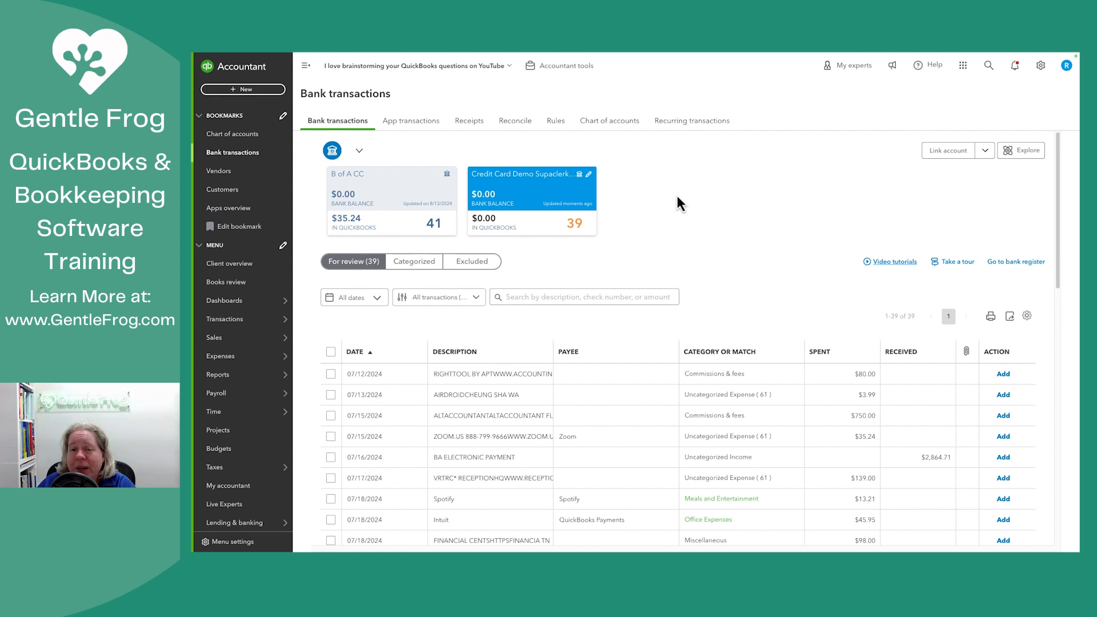
mouse_move(623, 234)
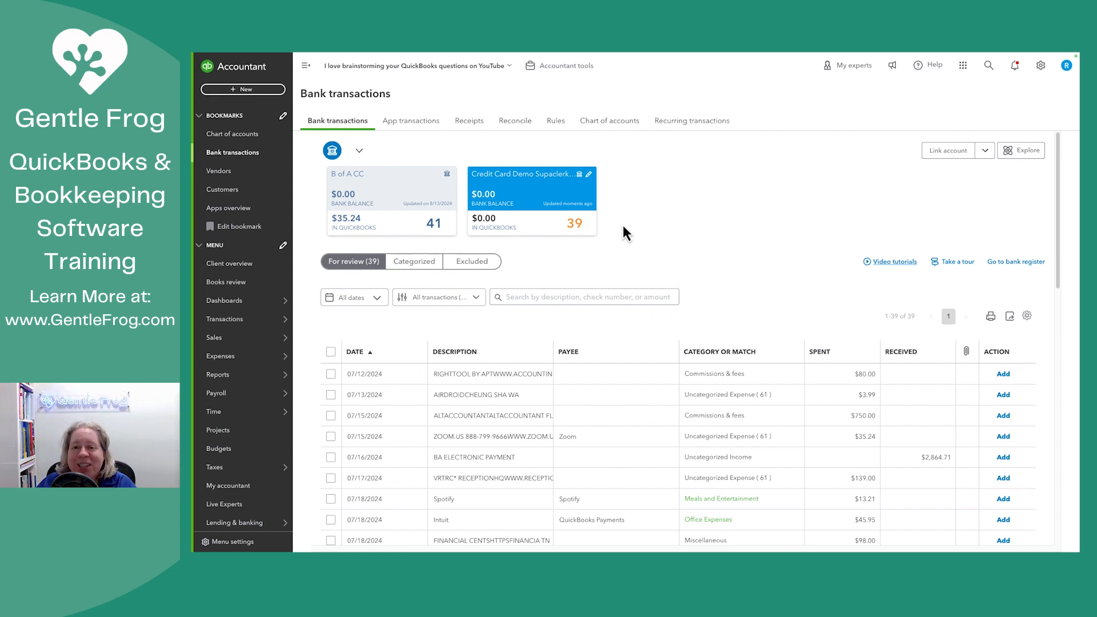